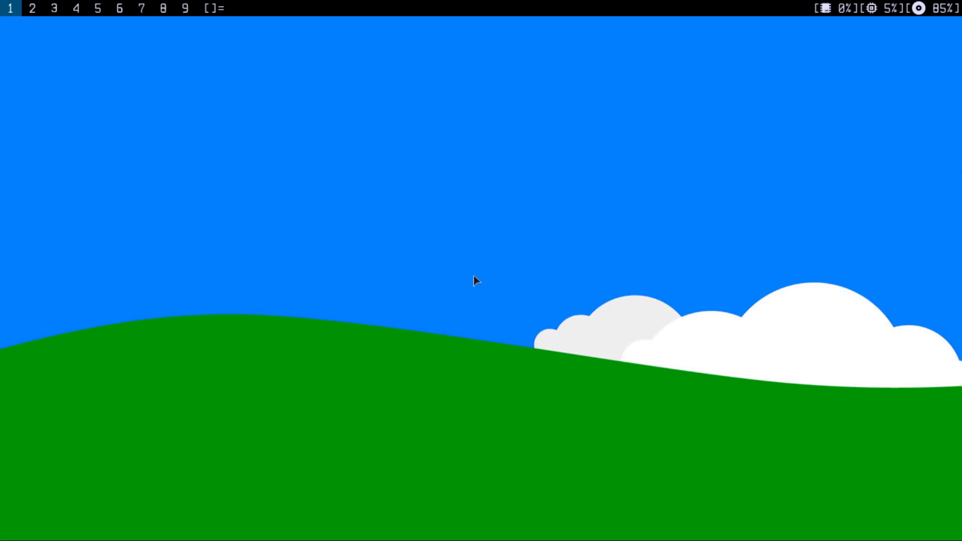
{"action": "mouse_move", "coordinate": [529, 424]}
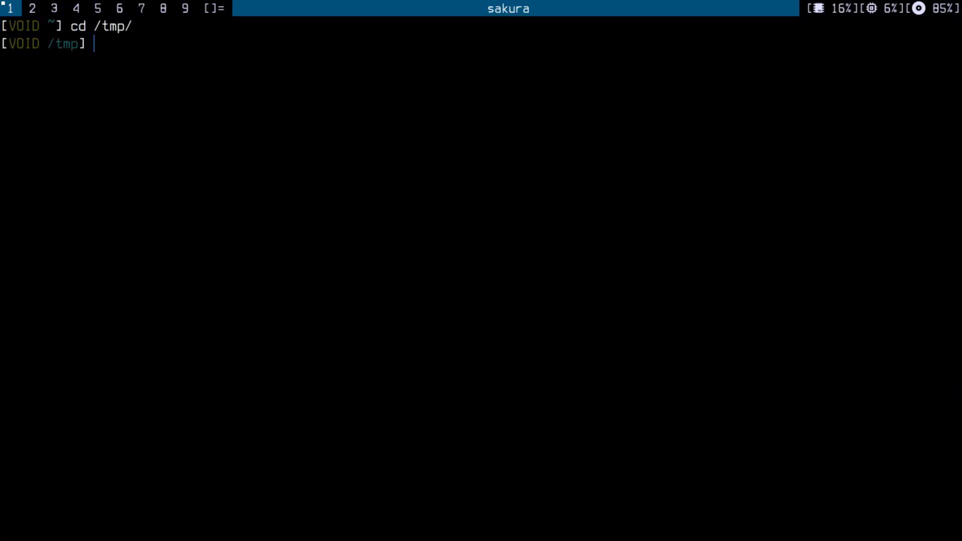
{"action": "type", "text": "git clone"}
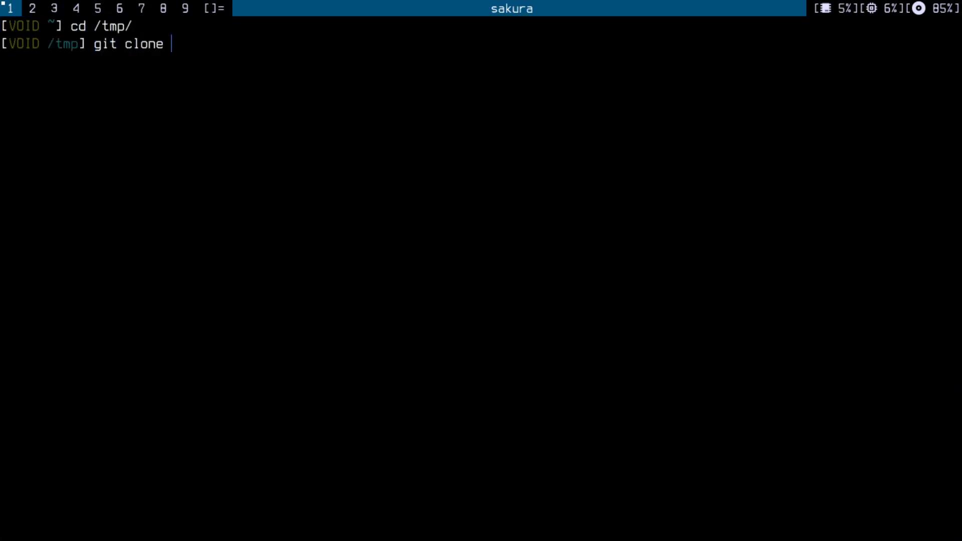
{"action": "type", "text": "--d"}
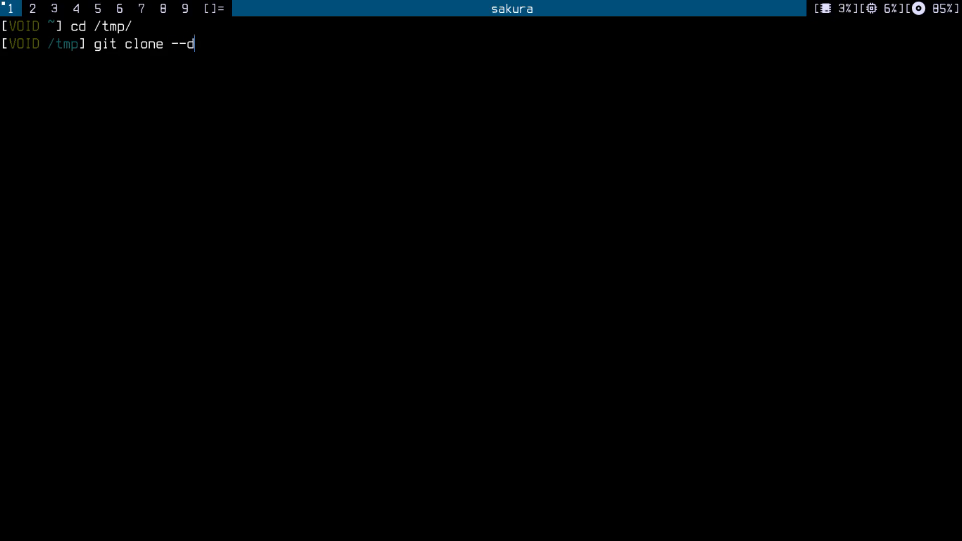
{"action": "type", "text": "epth=1 h"}
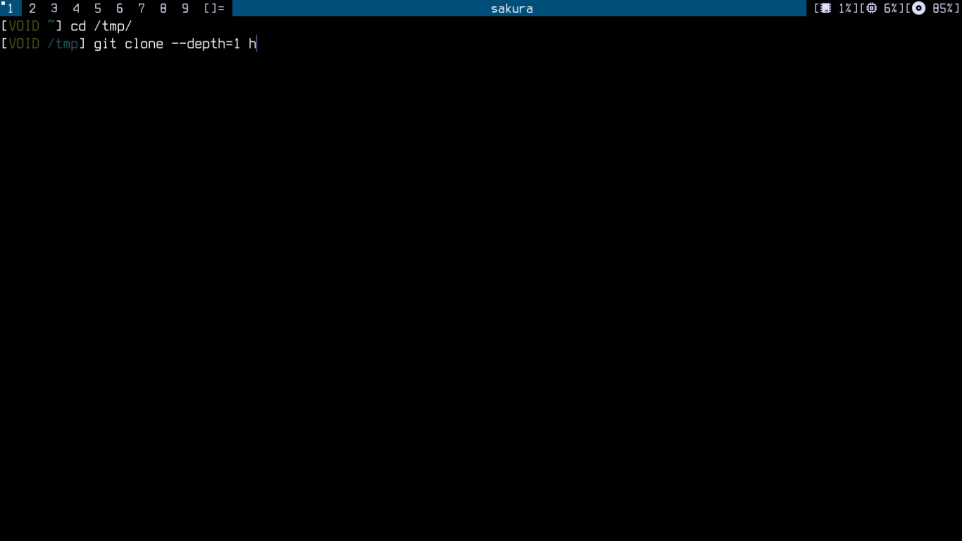
{"action": "type", "text": "ttps://gi"}
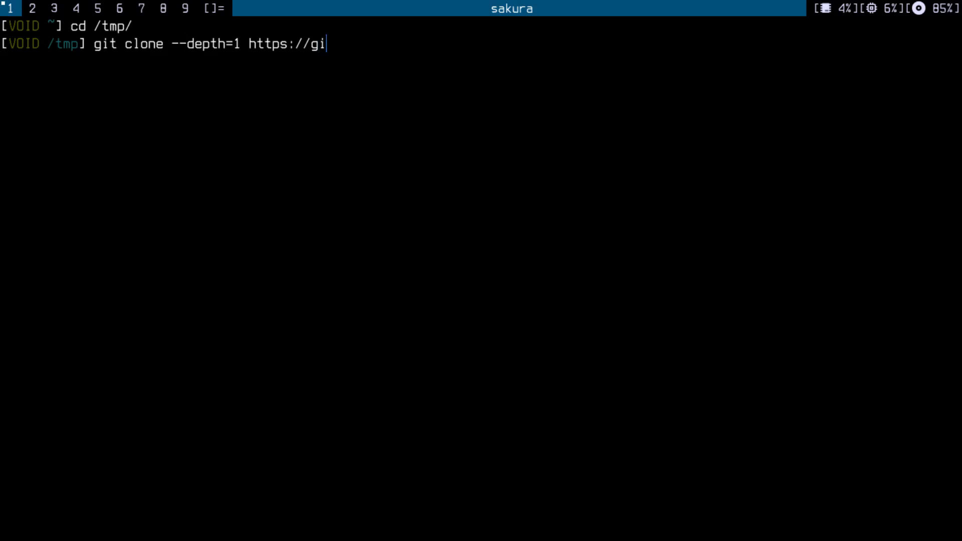
{"action": "type", "text": ".suck"}
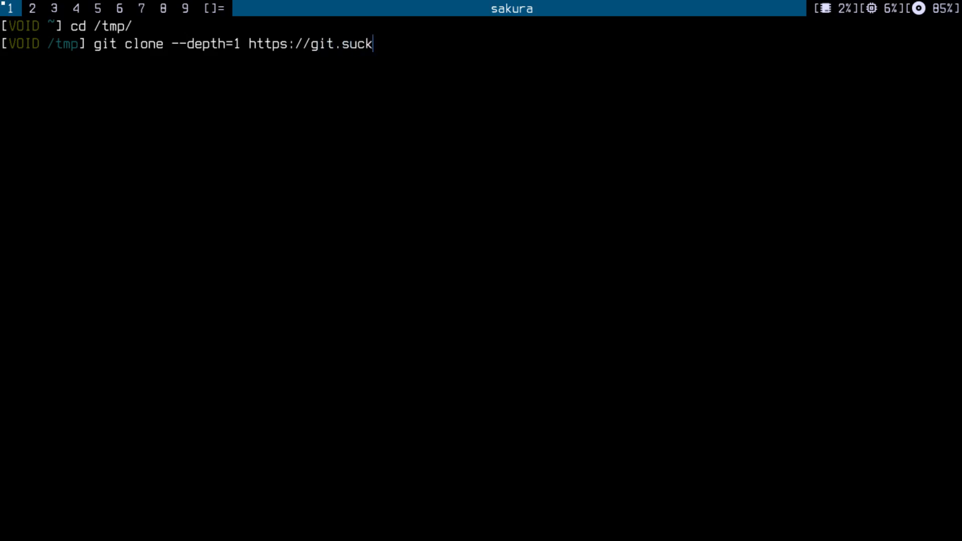
{"action": "type", "text": "less"}
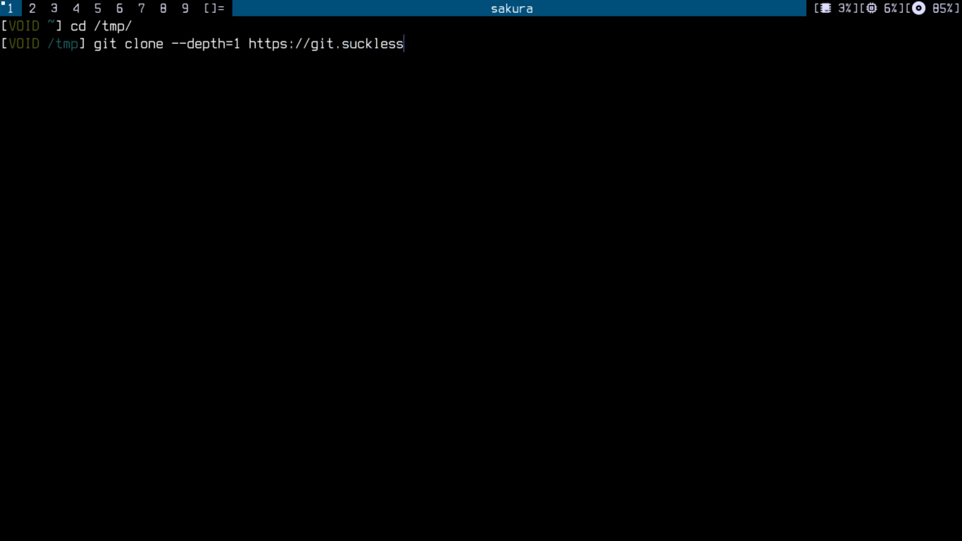
{"action": "type", "text": ".org/dwm"}
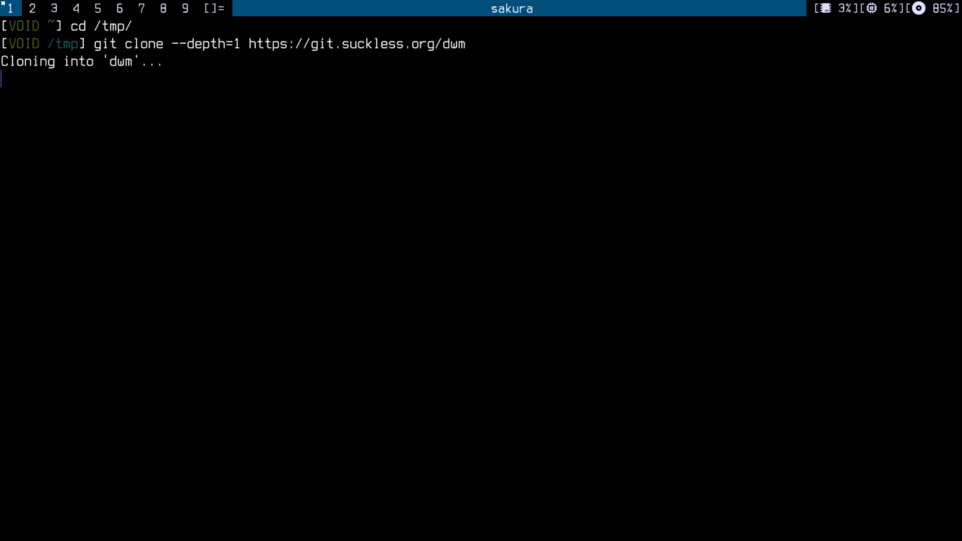
{"action": "type", "text": "cd dwm"}
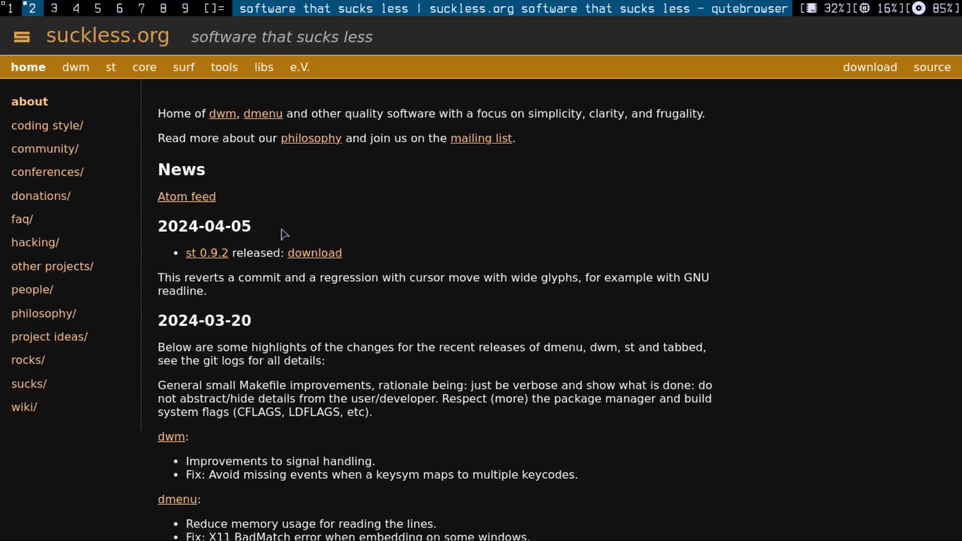
Step: Go to dwm's patches list on suckless.org and scroll down to status2d
{"action": "left_click", "coordinate": [74, 67]}
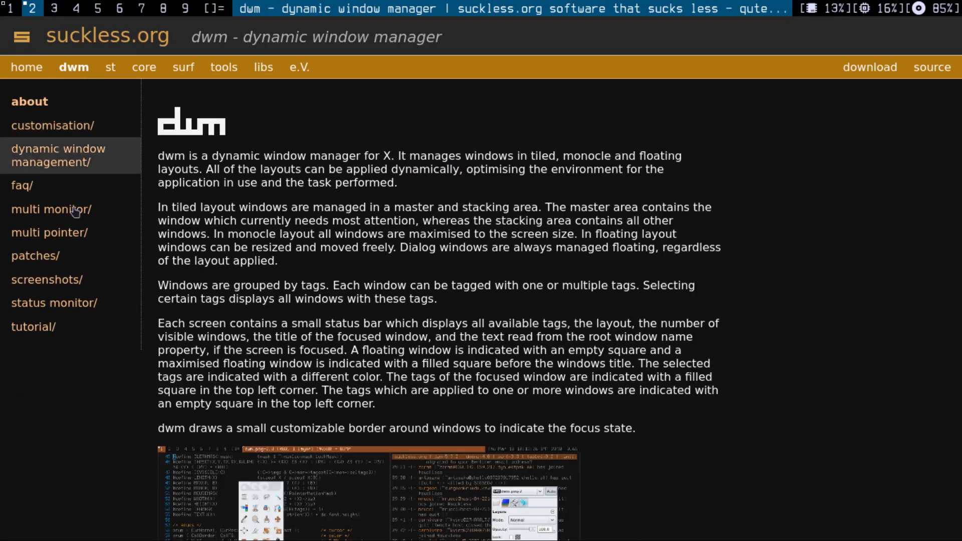
{"action": "left_click", "coordinate": [35, 255]}
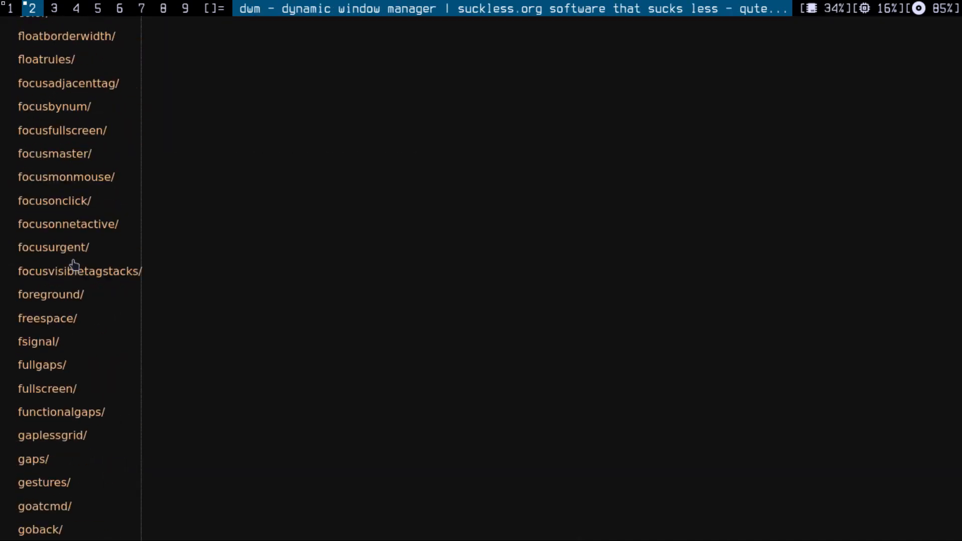
{"action": "scroll", "scroll_direction": "down", "scroll_amount": 3}
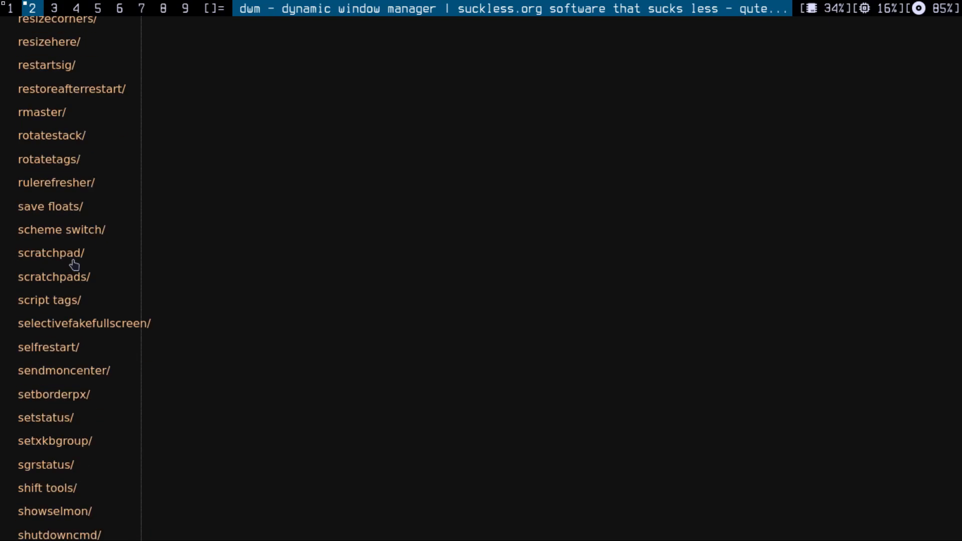
{"action": "scroll", "scroll_direction": "down", "scroll_amount": 3}
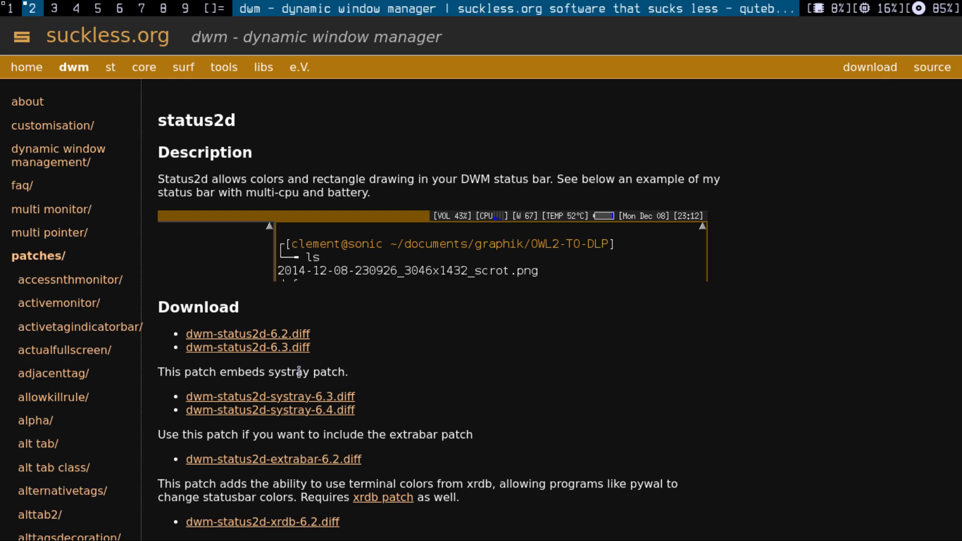
{"action": "mouse_move", "coordinate": [329, 345]}
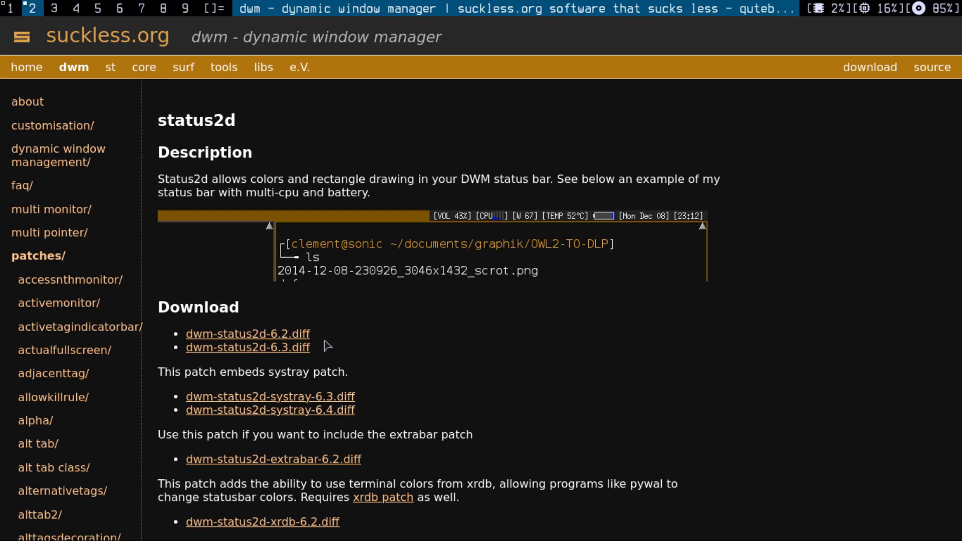
{"action": "scroll", "scroll_direction": "down", "scroll_amount": 3}
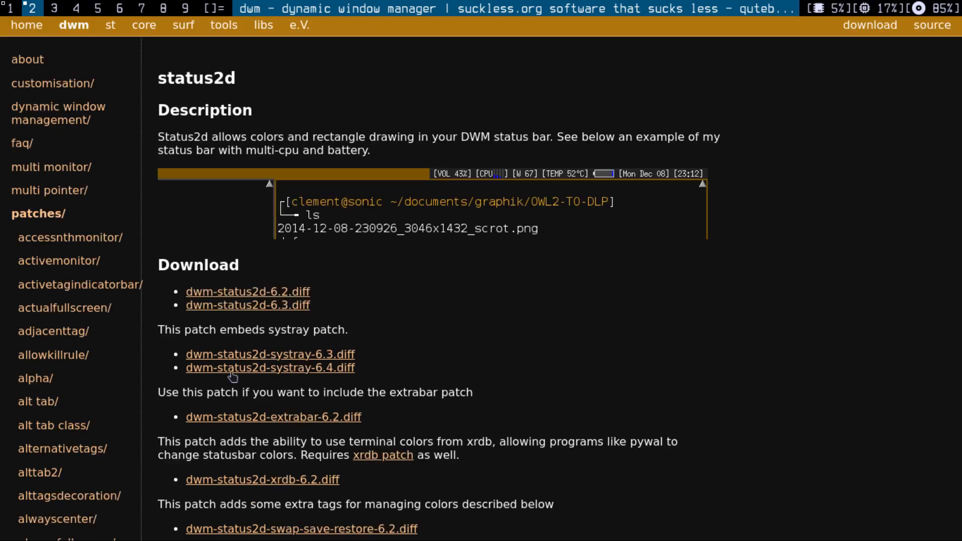
{"action": "mouse_move", "coordinate": [266, 384]}
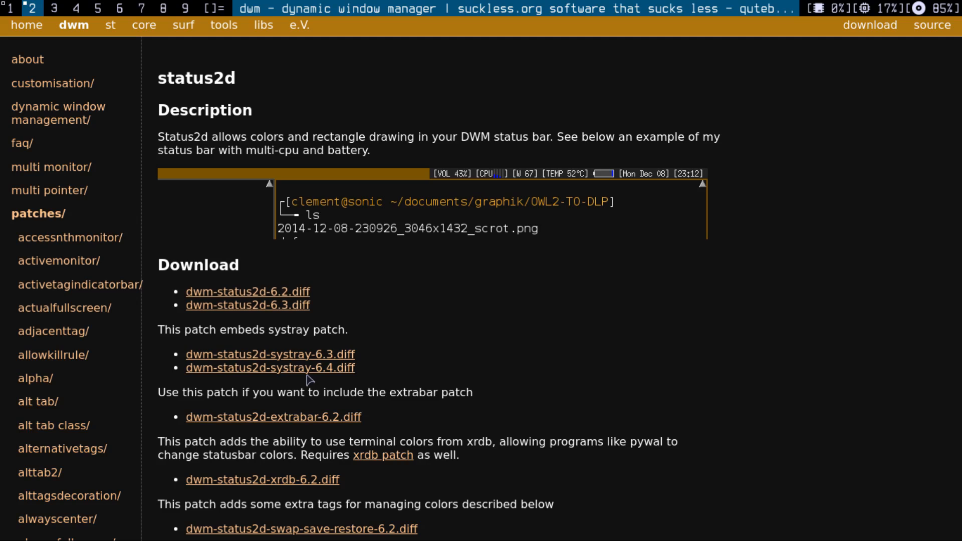
{"action": "mouse_move", "coordinate": [265, 380]}
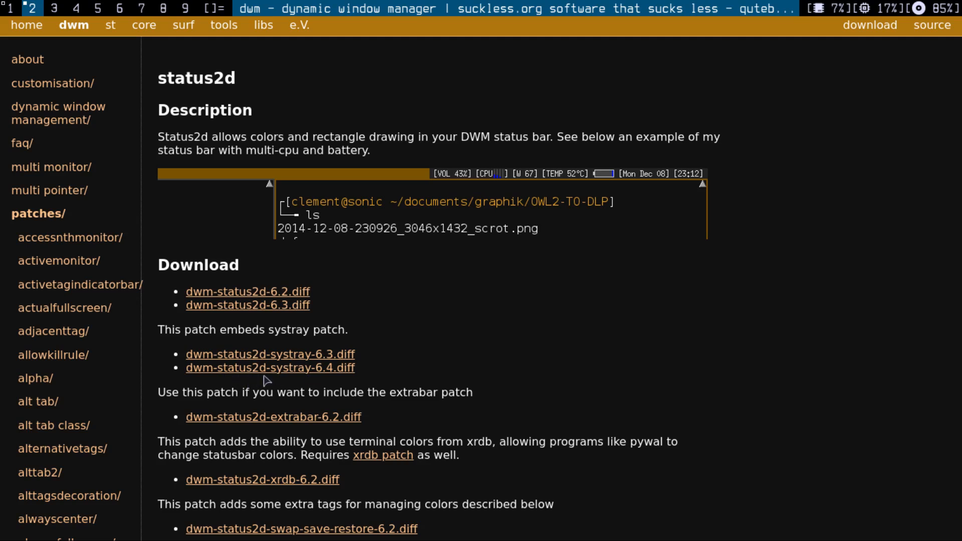
{"action": "mouse_move", "coordinate": [305, 375]}
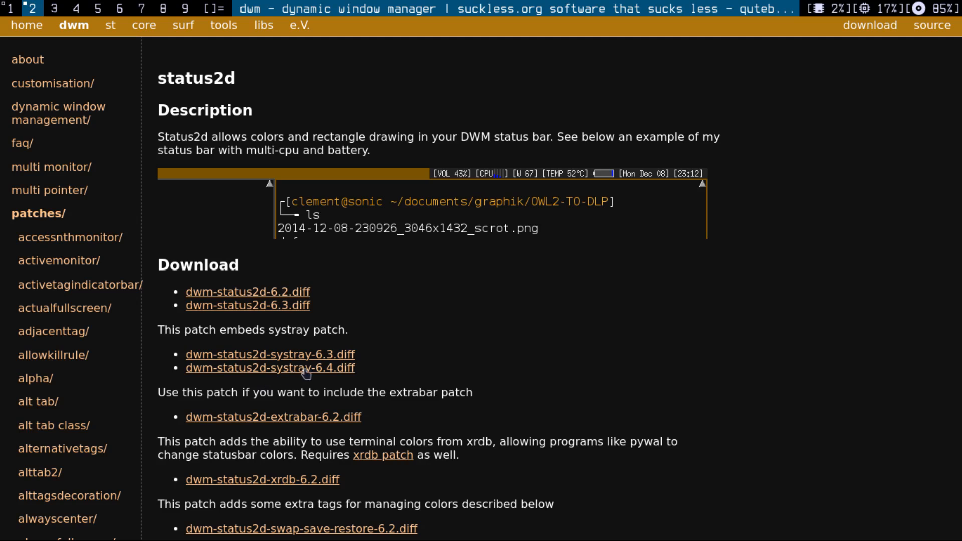
{"action": "mouse_move", "coordinate": [239, 313]}
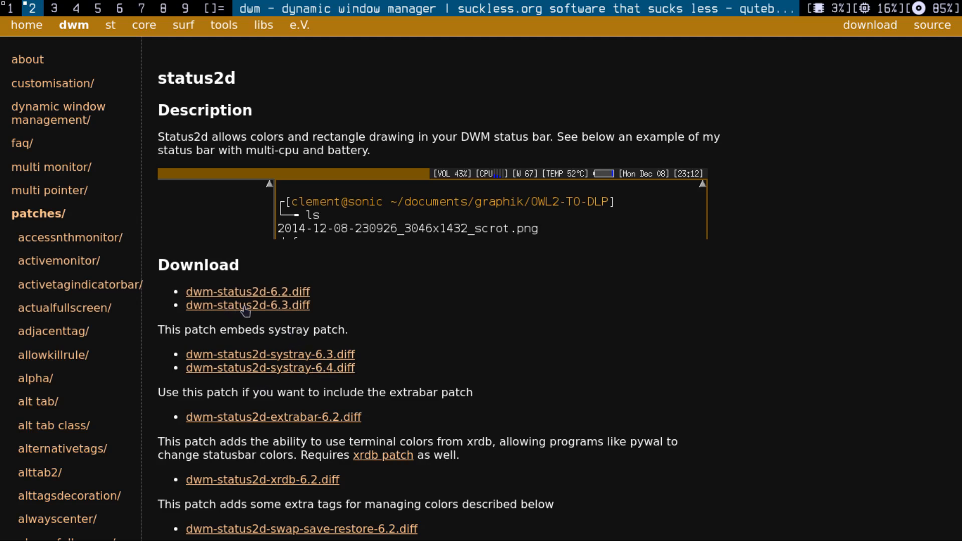
Step: Open dwm-status2d-6.3.diff and select its entire text with Ctrl+A
{"action": "left_click", "coordinate": [248, 305]}
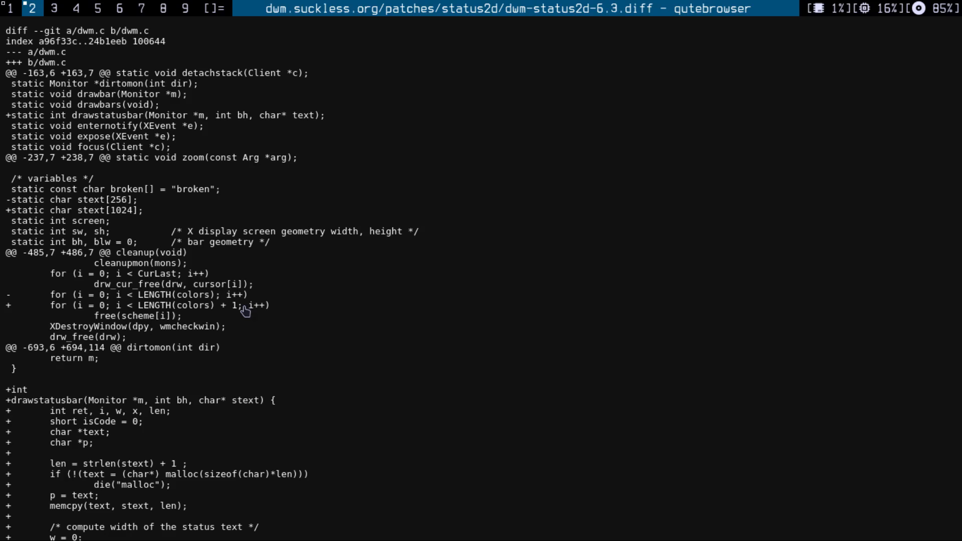
{"action": "key", "text": "ctrl+a"}
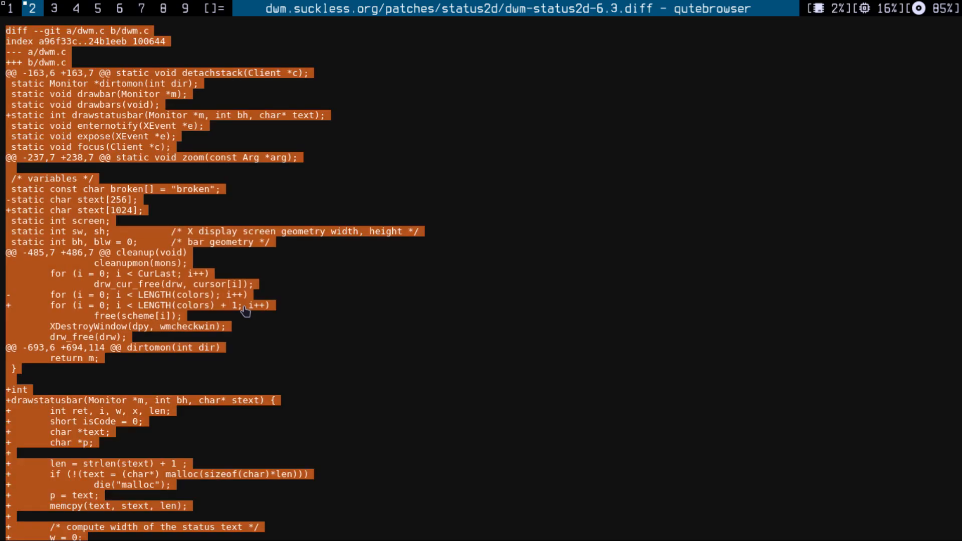
{"action": "left_click", "coordinate": [11, 8]}
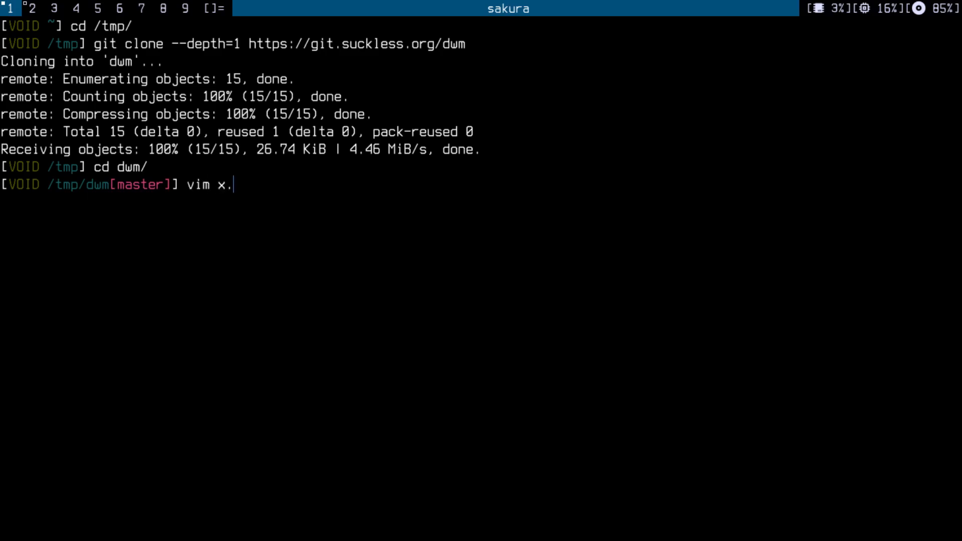
Step: Start a patch command on x.diff, then cancel it with Ctrl+C
{"action": "type", "text": "diff"}
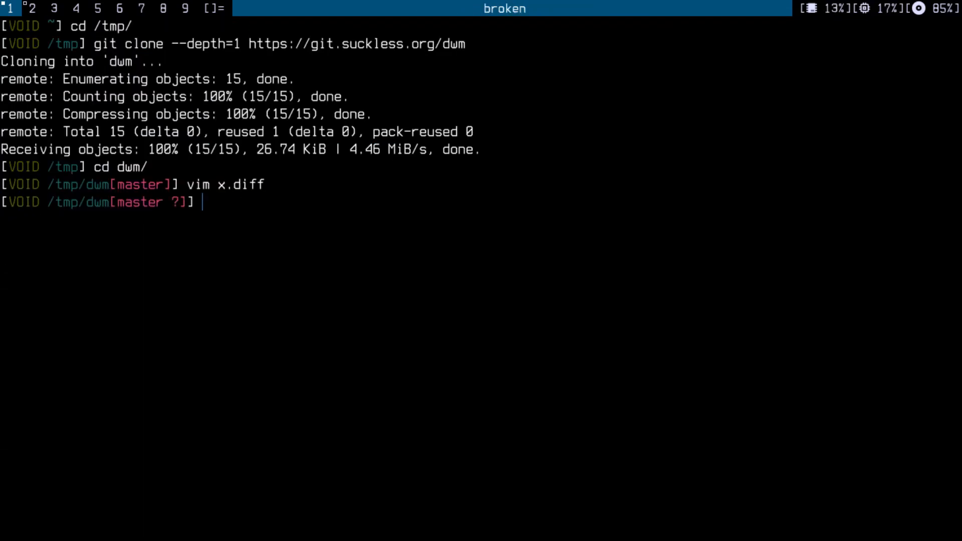
{"action": "type", "text": ":a"}
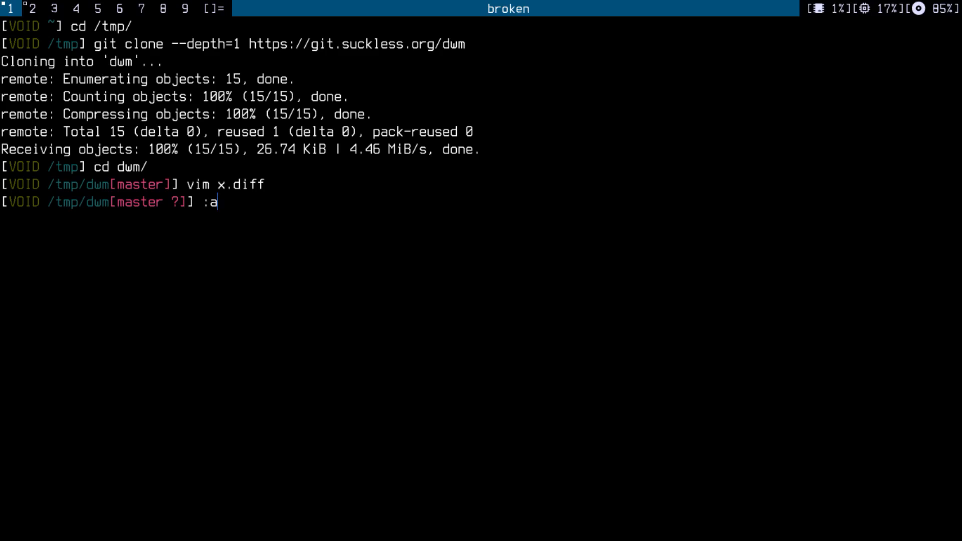
{"action": "type", "text": "patch"}
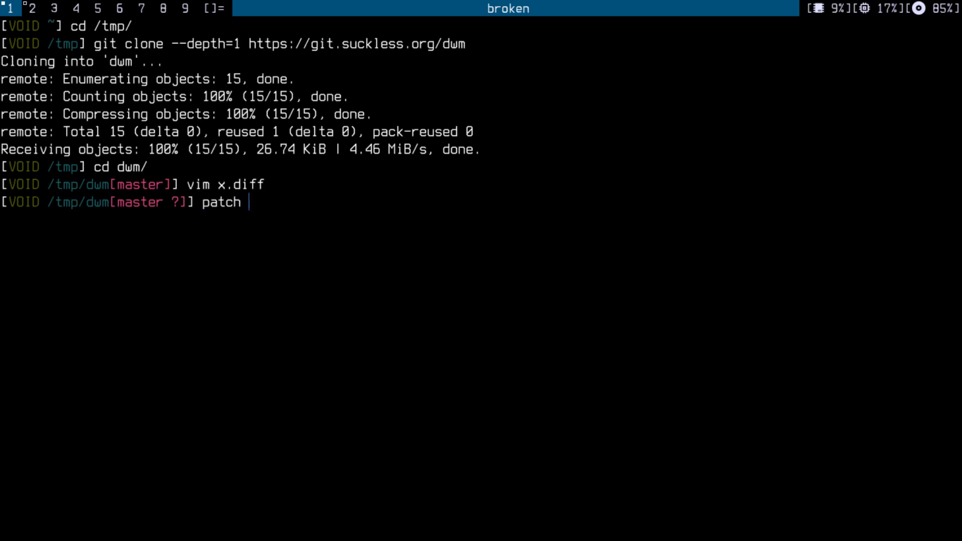
{"action": "type", "text": "x.diff"}
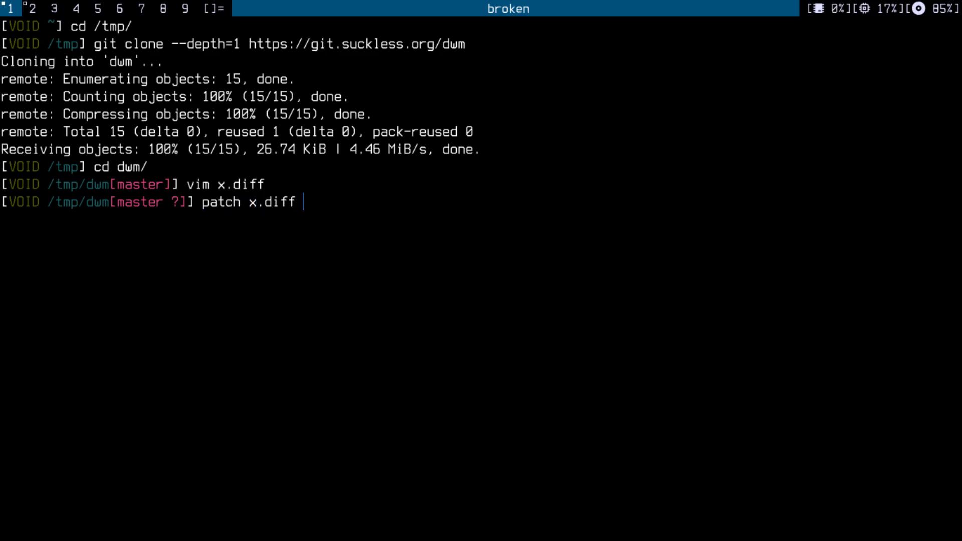
{"action": "key", "text": "ctrl+c"}
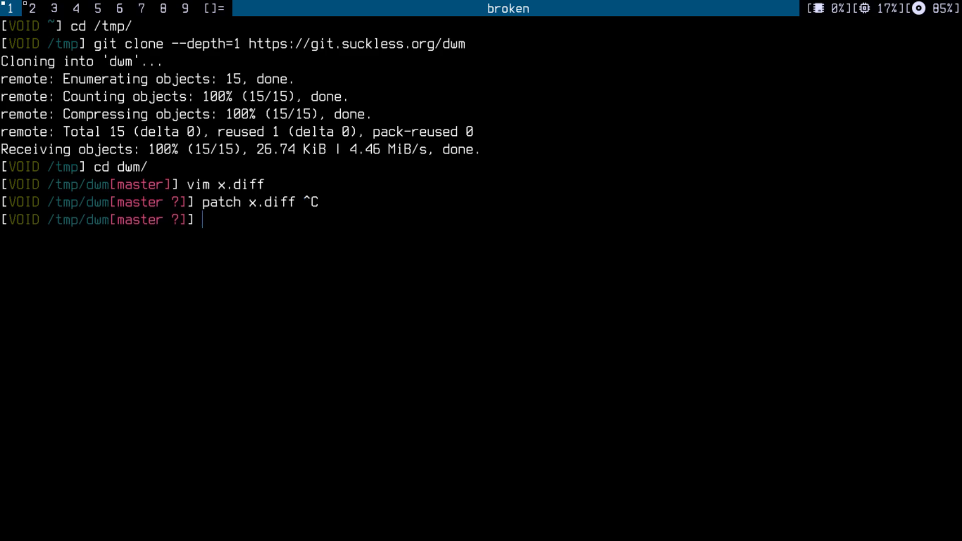
Step: Apply the status2d diff to dwm.c with patch -p1 < x.diff
{"action": "type", "text": "p"}
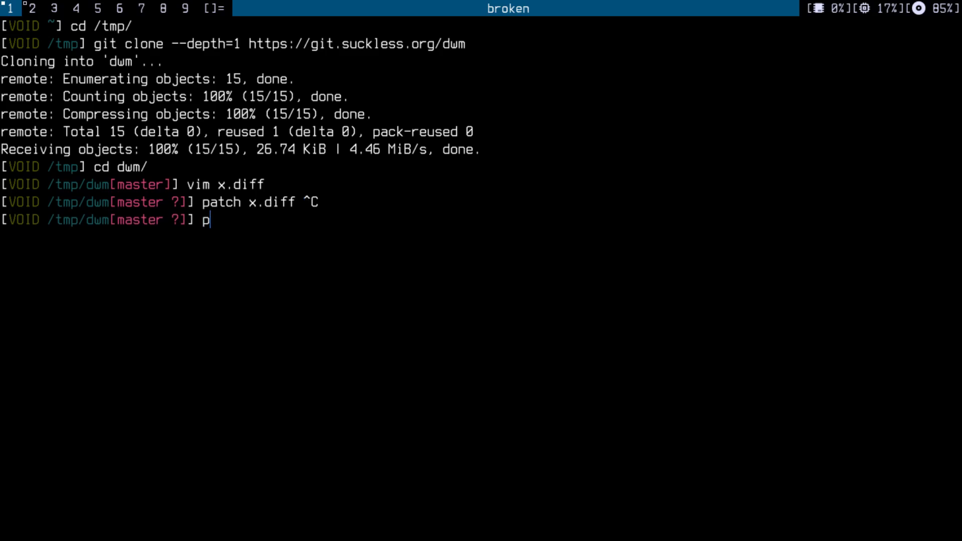
{"action": "type", "text": "atch -"}
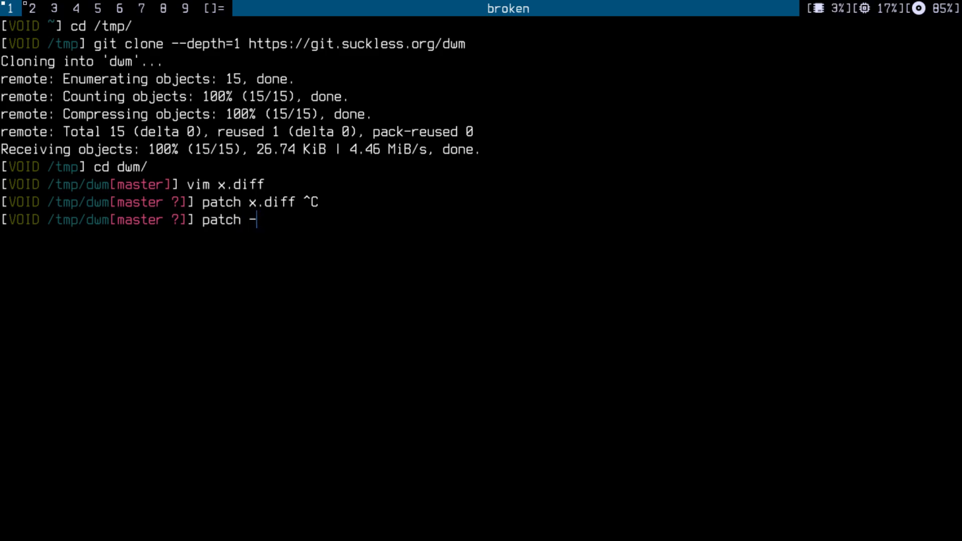
{"action": "type", "text": "p1 <"}
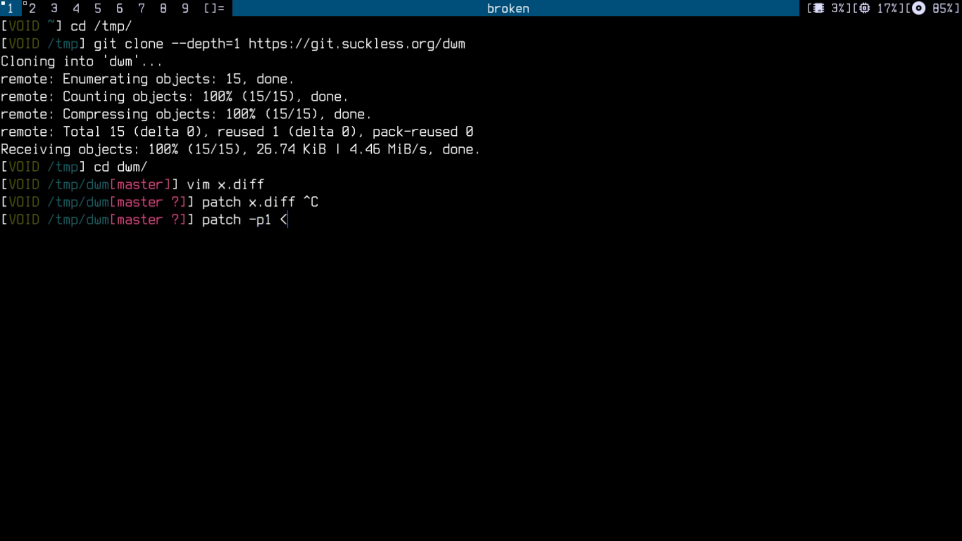
{"action": "type", "text": "\" \""}
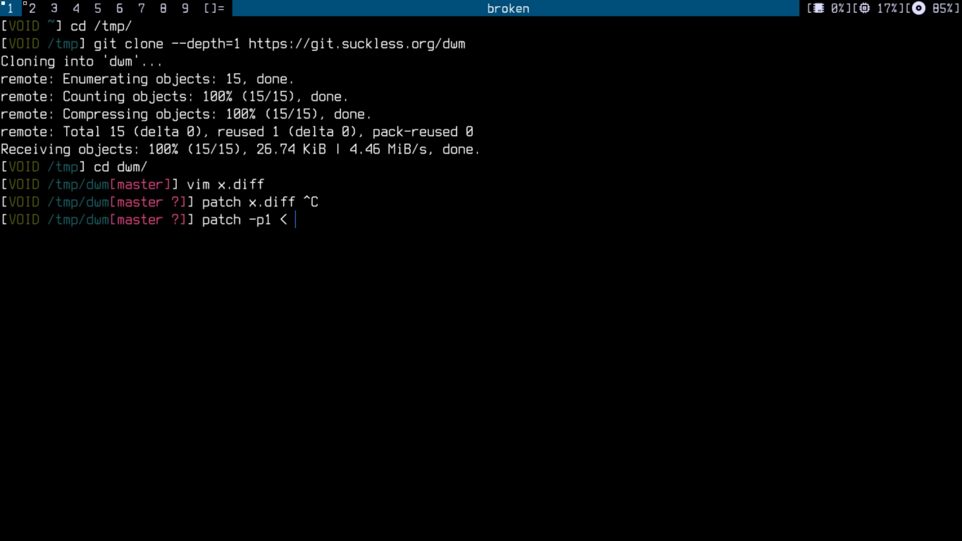
{"action": "type", "text": "x.diff"}
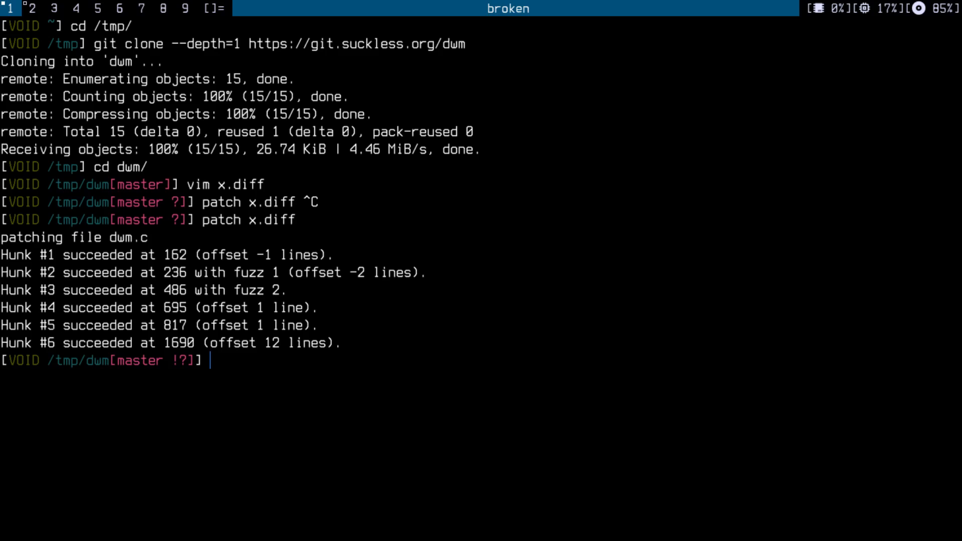
Step: Build dwm with make and install it using sudo make install
{"action": "type", "text": "make"}
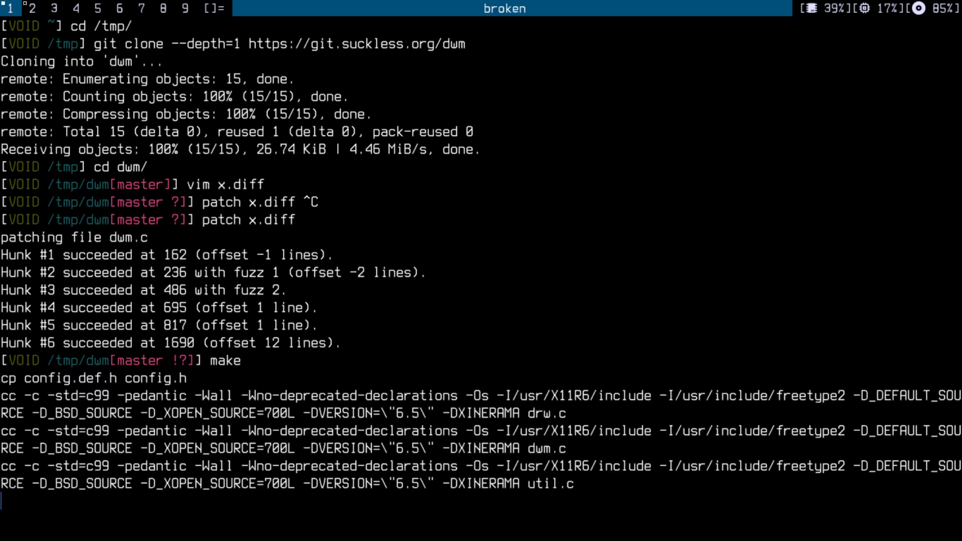
{"action": "type", "text": "sudo make install"}
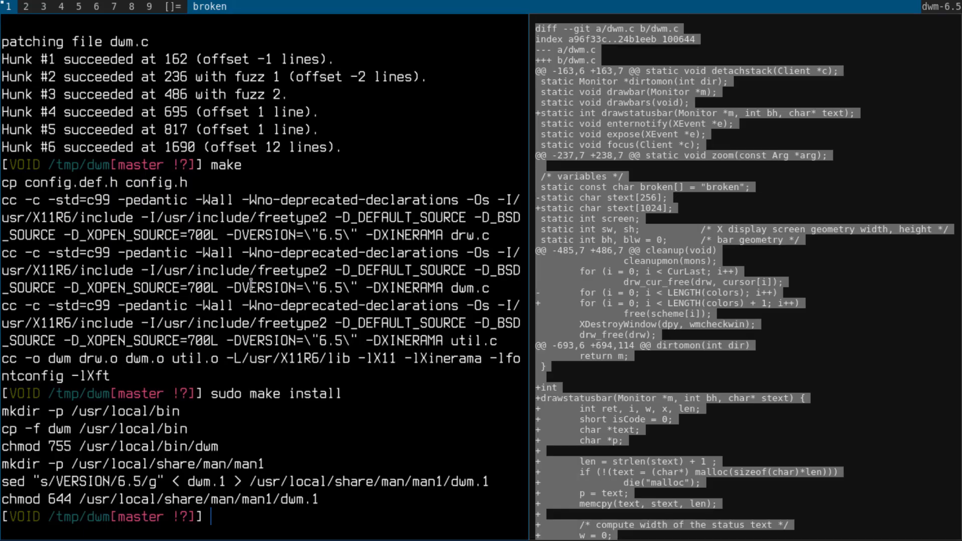
{"action": "mouse_move", "coordinate": [366, 121]}
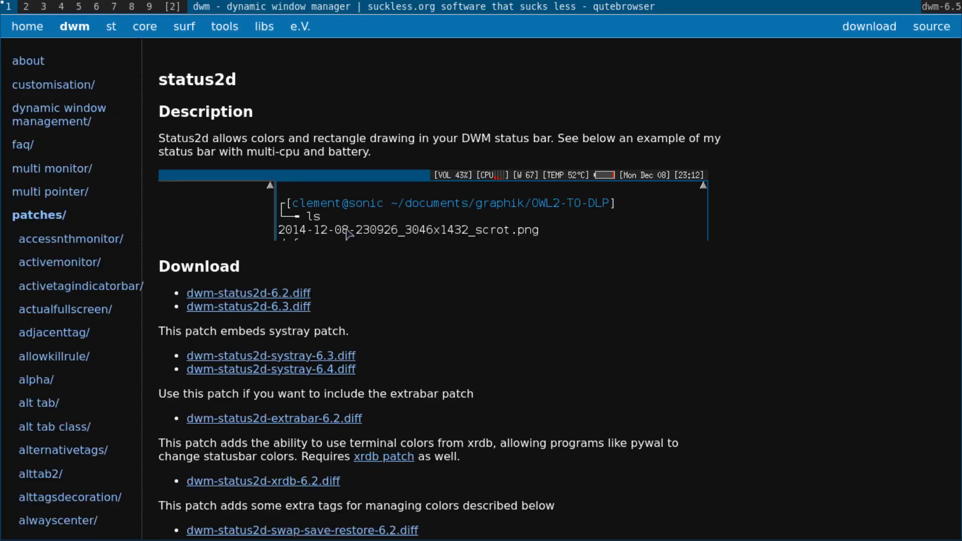
Step: Select the example xsetroot command in the status2d Example section, then go back to the patches list
{"action": "scroll", "scroll_direction": "down", "scroll_amount": 3}
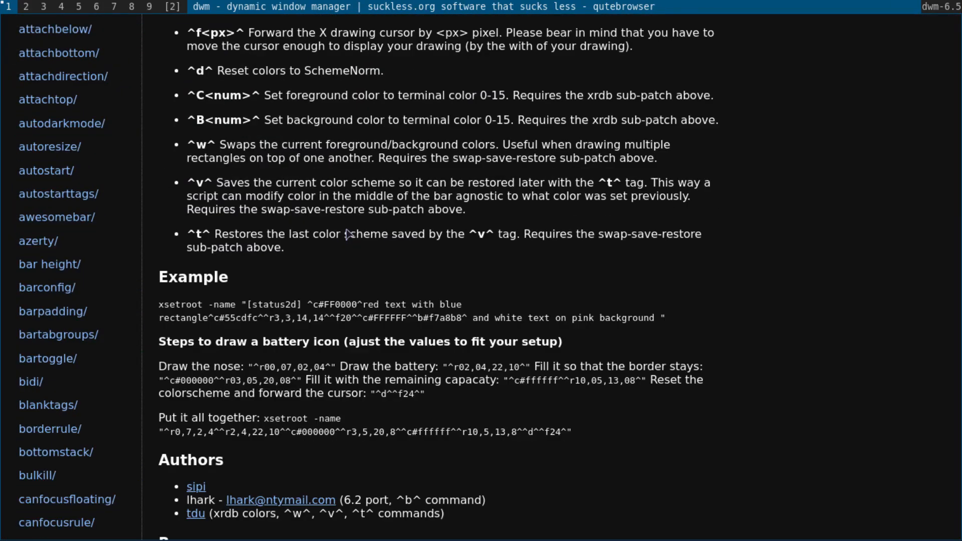
{"action": "scroll", "scroll_direction": "down", "scroll_amount": 3}
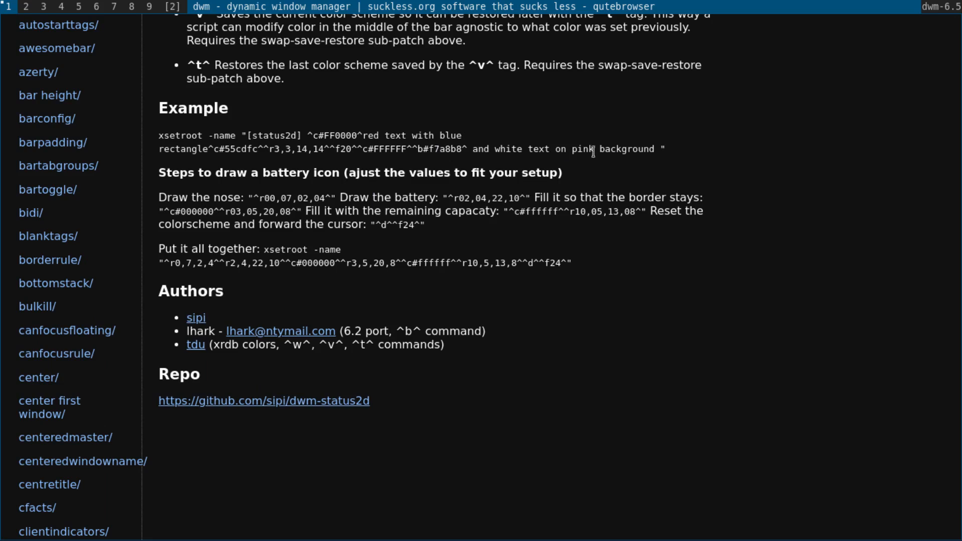
{"action": "left_click_drag", "start_coordinate": [249, 136], "coordinate": [593, 149]}
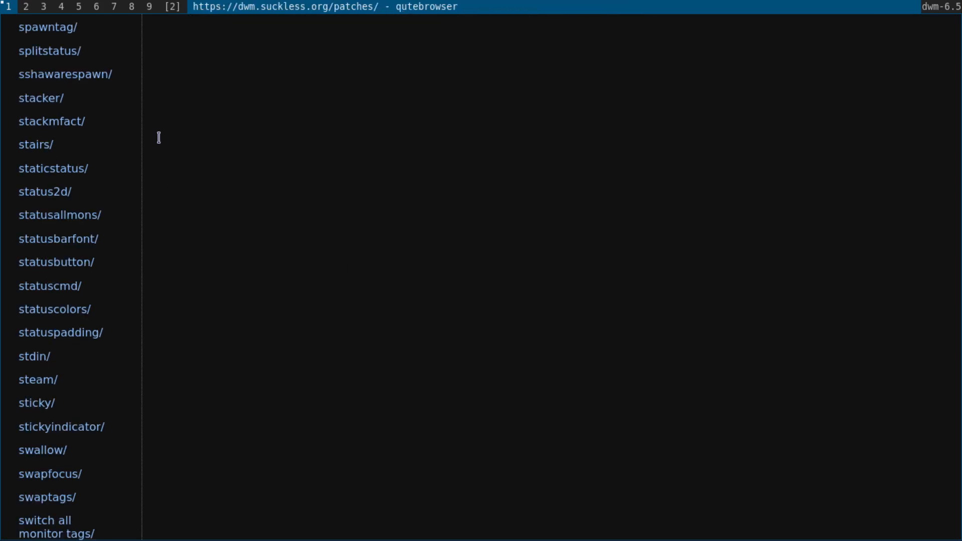
{"action": "left_click", "coordinate": [44, 192]}
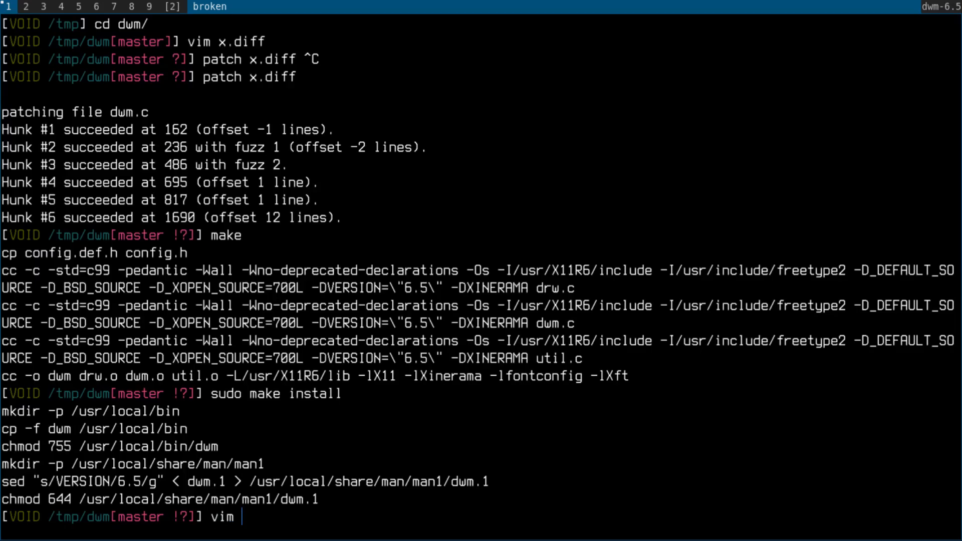
Step: Create status.sh in vim with a #!/bin/bash shebang and the pasted xsetroot line
{"action": "type", "text": "s"}
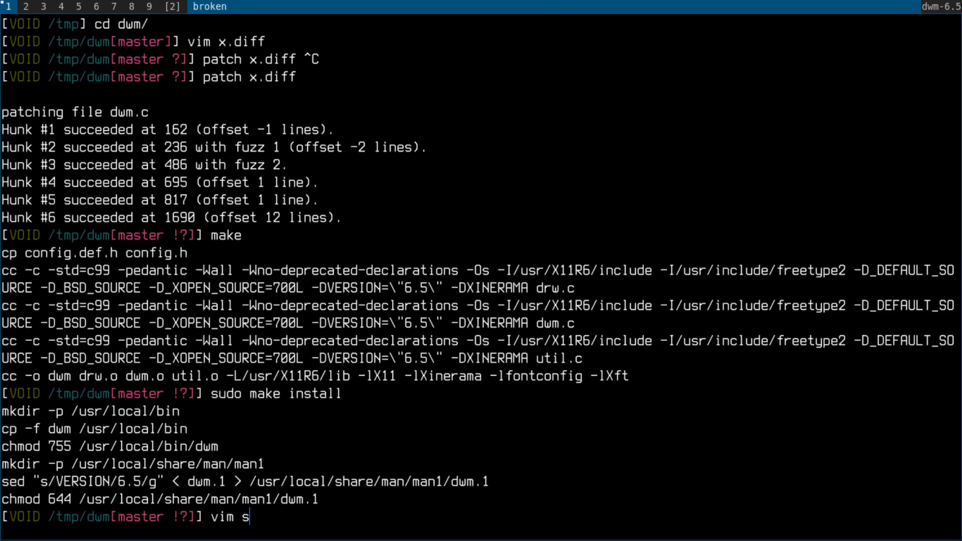
{"action": "type", "text": "tu"}
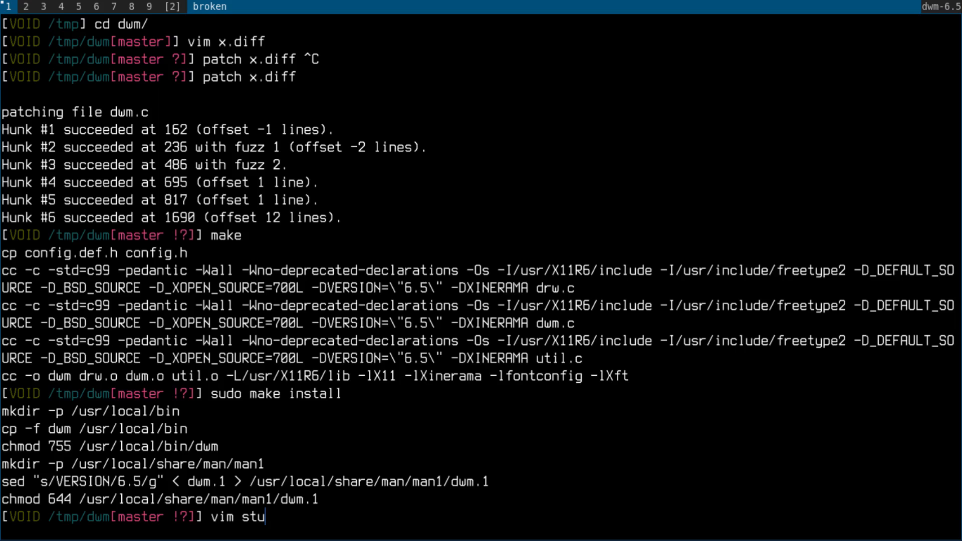
{"action": "type", "text": "u"}
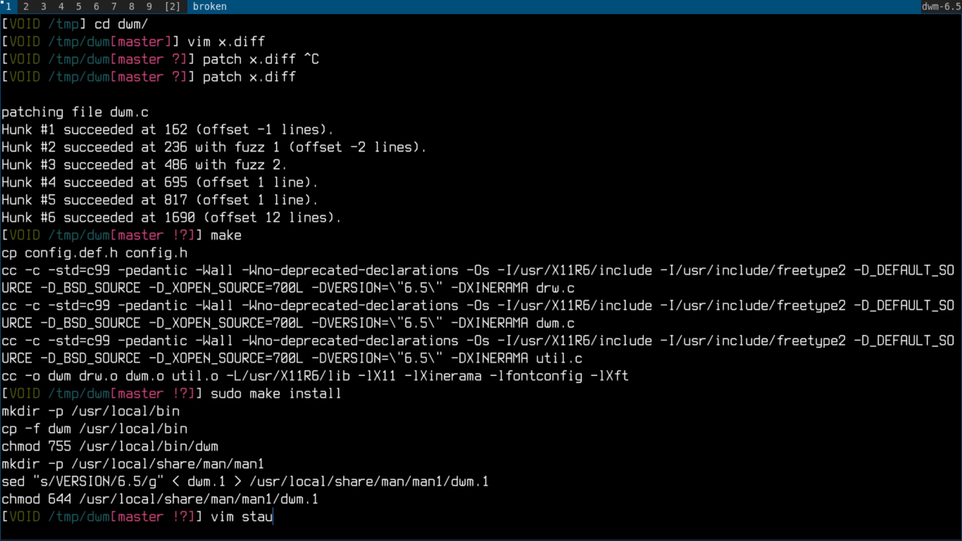
{"action": "type", "text": "tus.sh"}
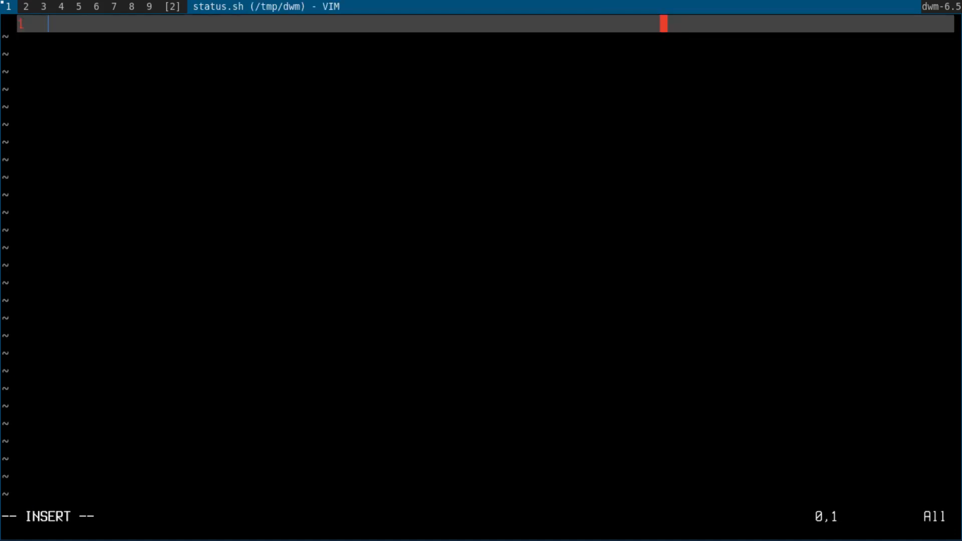
{"action": "type", "text": "#!/b"}
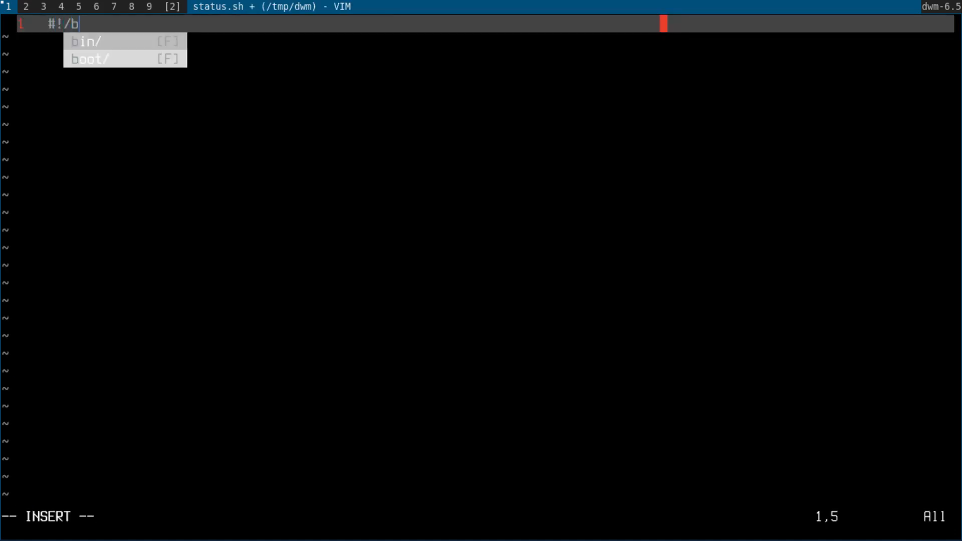
{"action": "type", "text": "in/bash"}
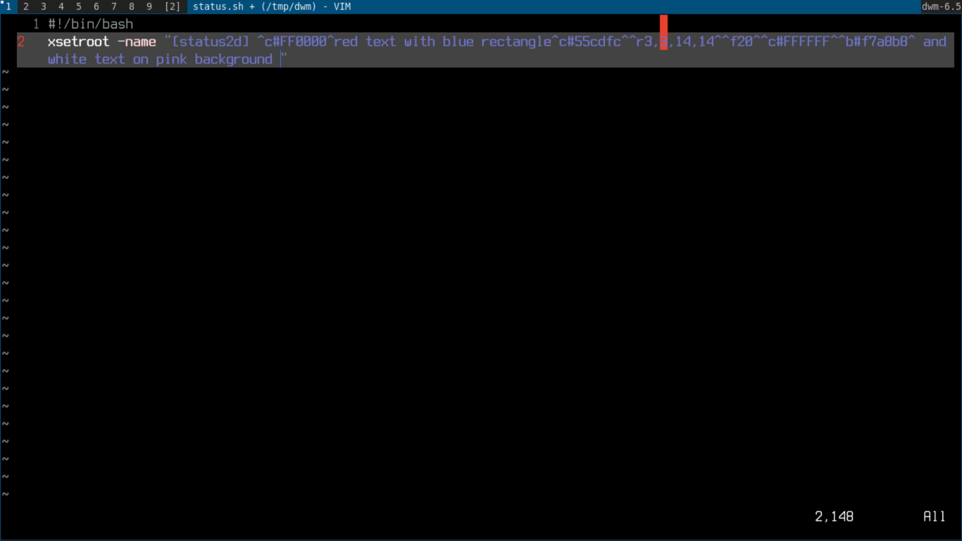
{"action": "mouse_move", "coordinate": [289, 47]}
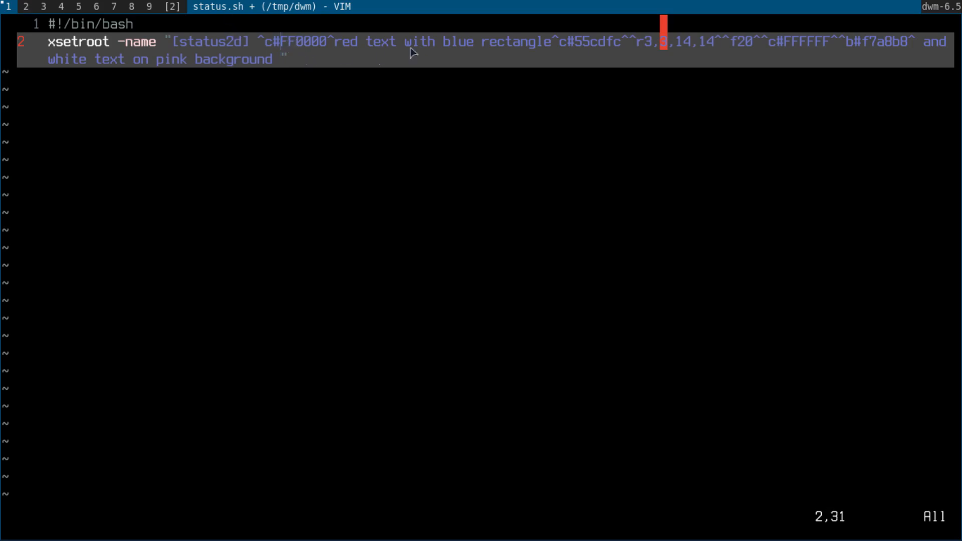
{"action": "mouse_move", "coordinate": [642, 46]}
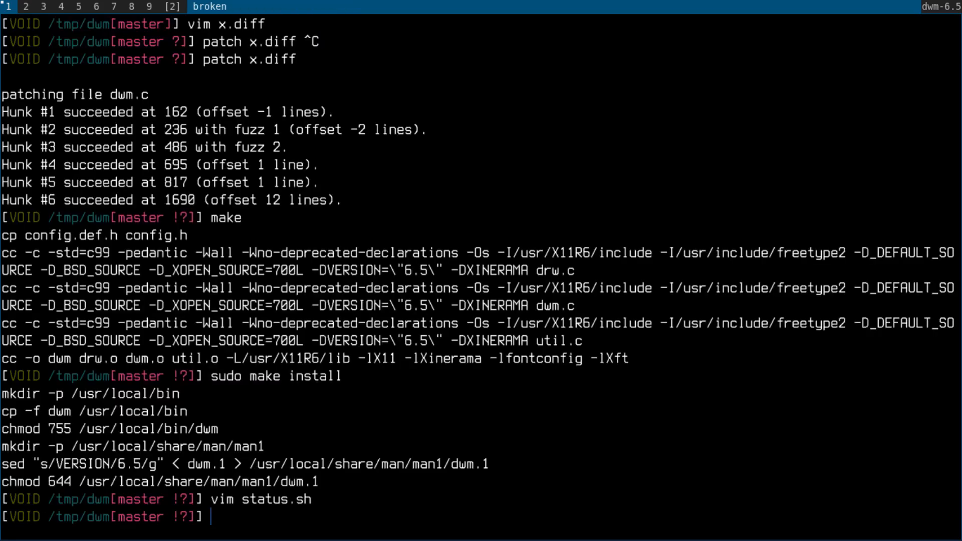
Step: Make status.sh executable with chmod +x, run it, and reopen it in vim
{"action": "type", "text": "chmod"}
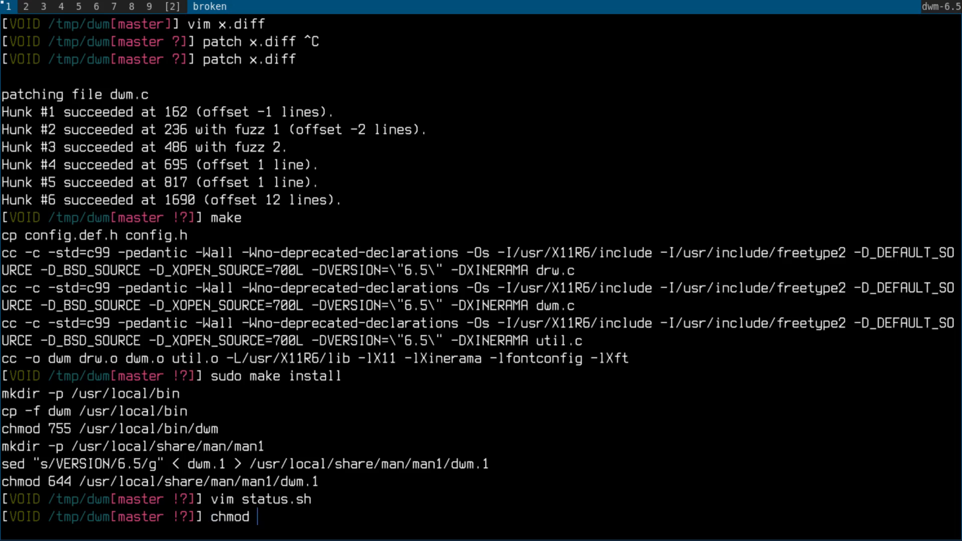
{"action": "type", "text": "+x"}
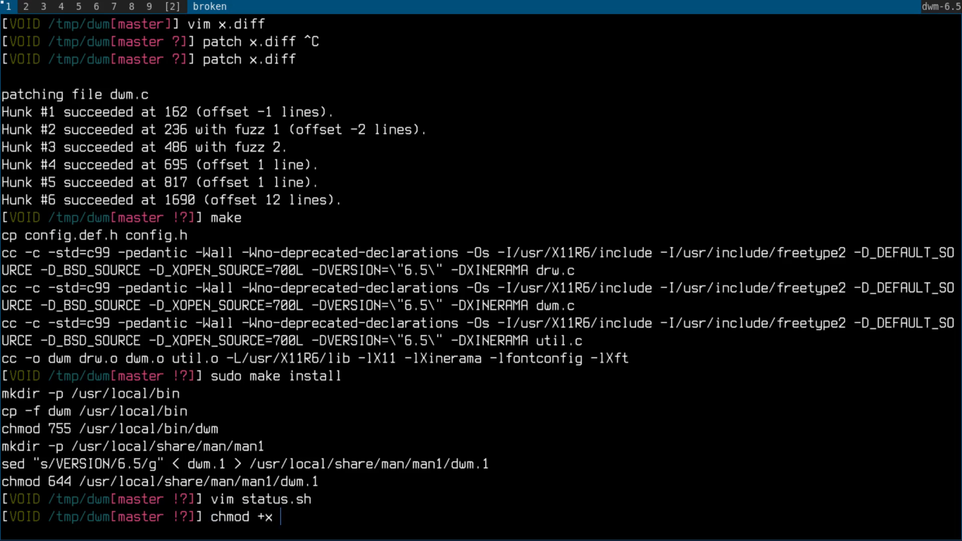
{"action": "type", "text": "status.sh"}
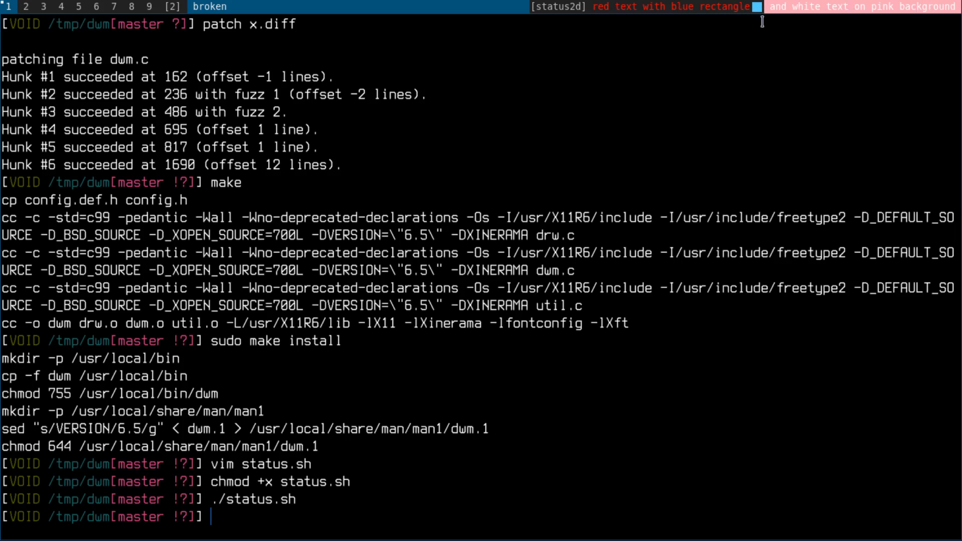
{"action": "type", "text": "vim s"}
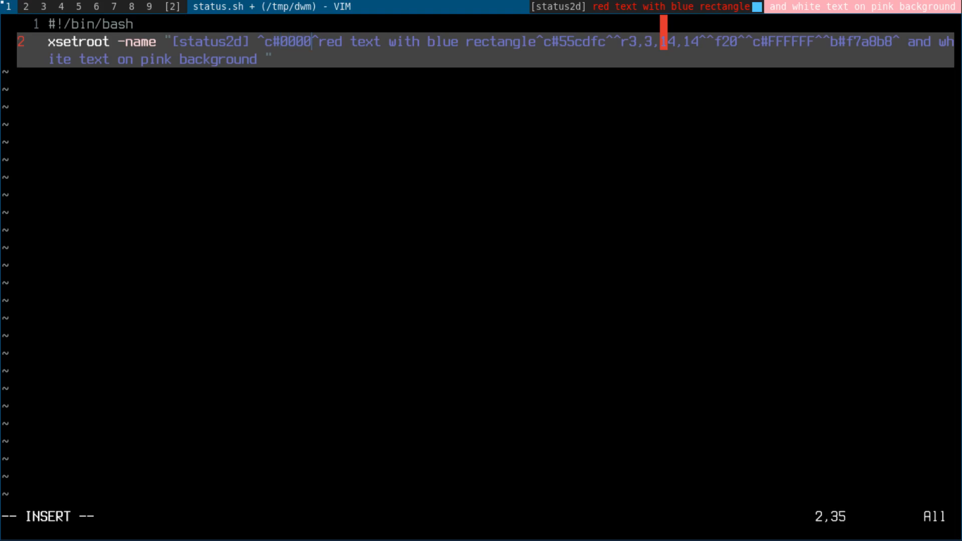
Step: Recolour the text to ^c#0000FF and the rectangle to ^c#00FF00, save, and rerun status.sh
{"action": "type", "text": "FF"}
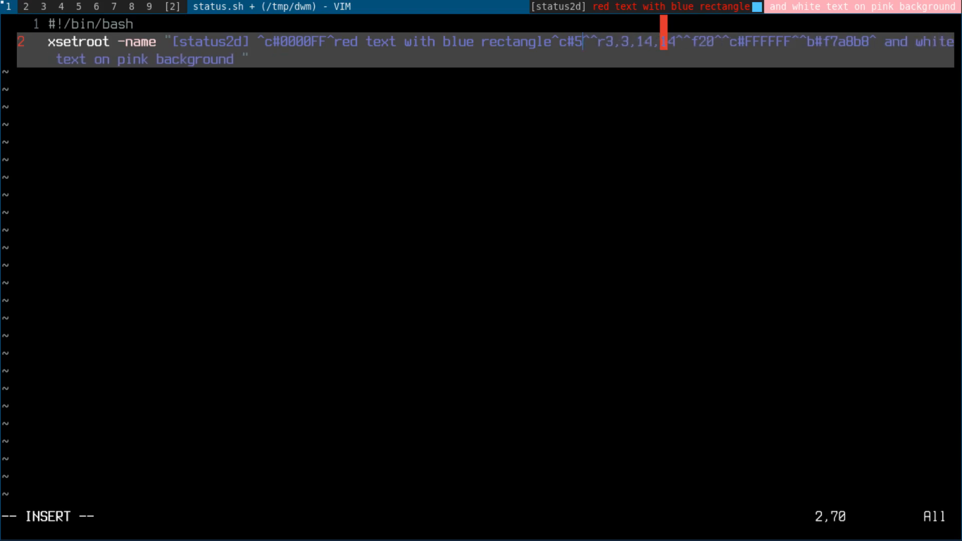
{"action": "key", "text": "BackSpace"}
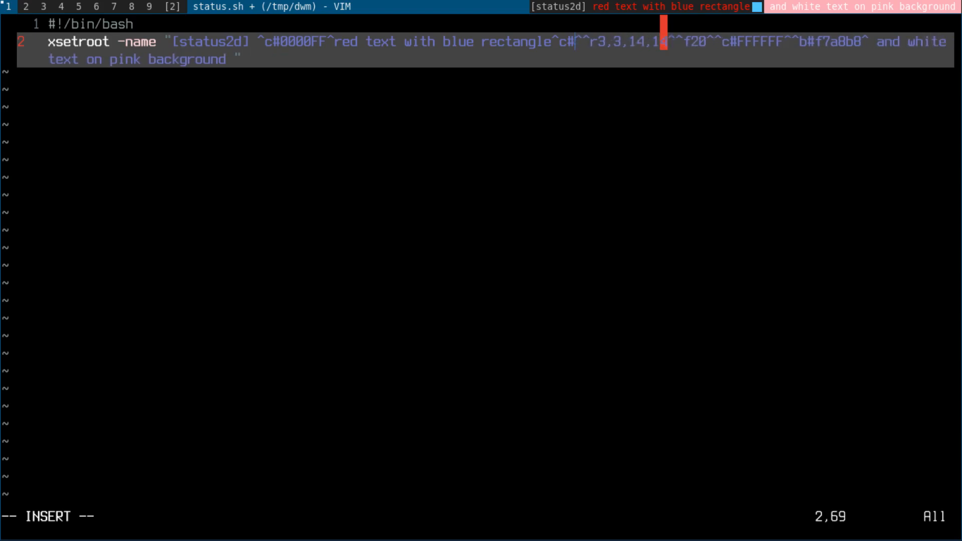
{"action": "type", "text": "00FF"}
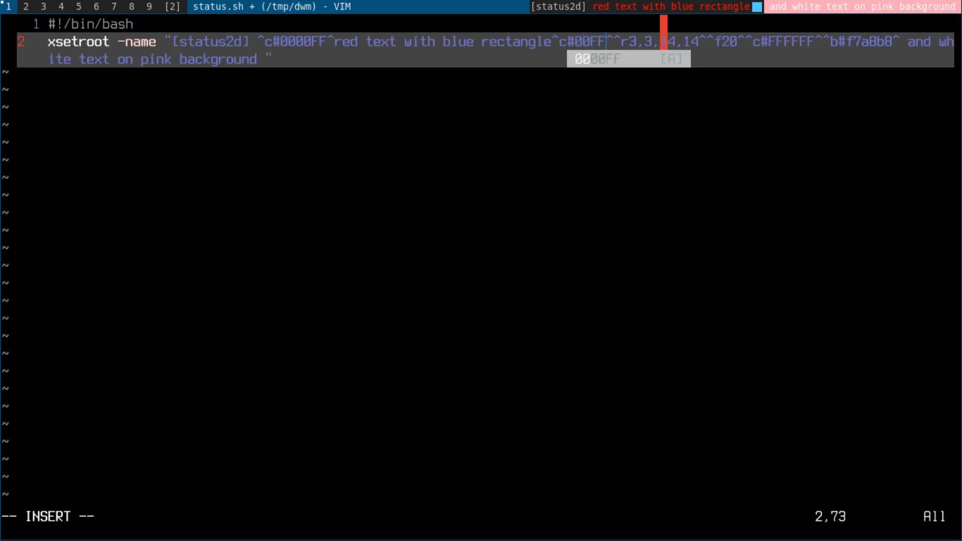
{"action": "type", "text": "00"}
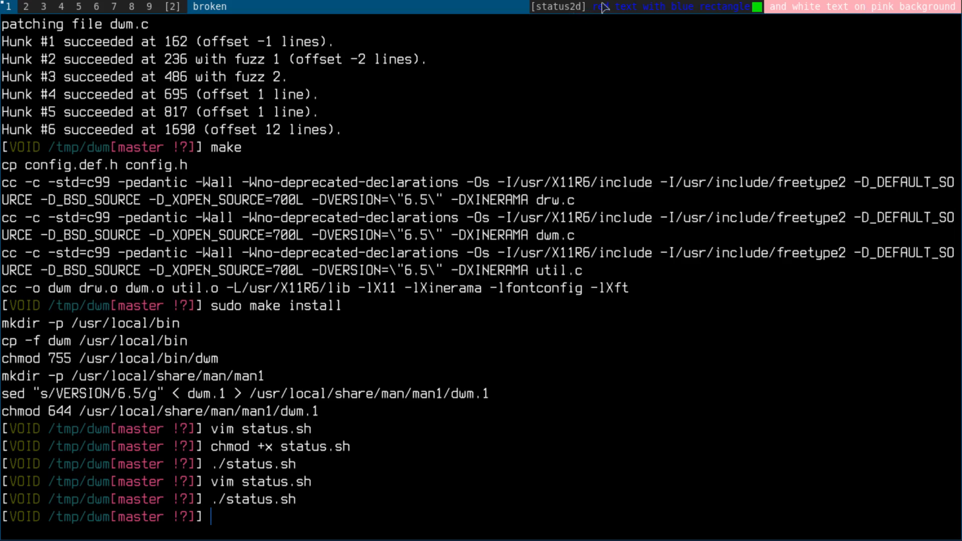
{"action": "mouse_move", "coordinate": [639, 13]}
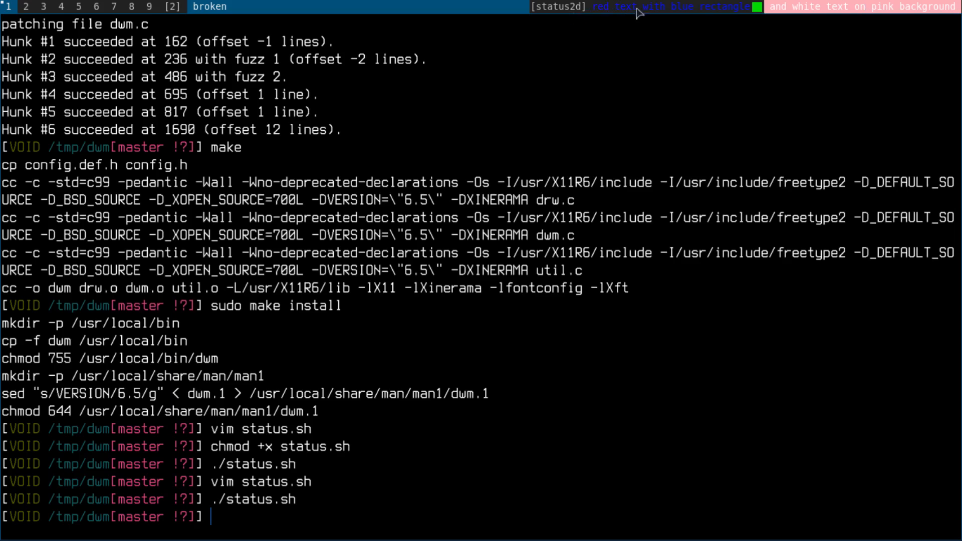
{"action": "mouse_move", "coordinate": [753, 14]}
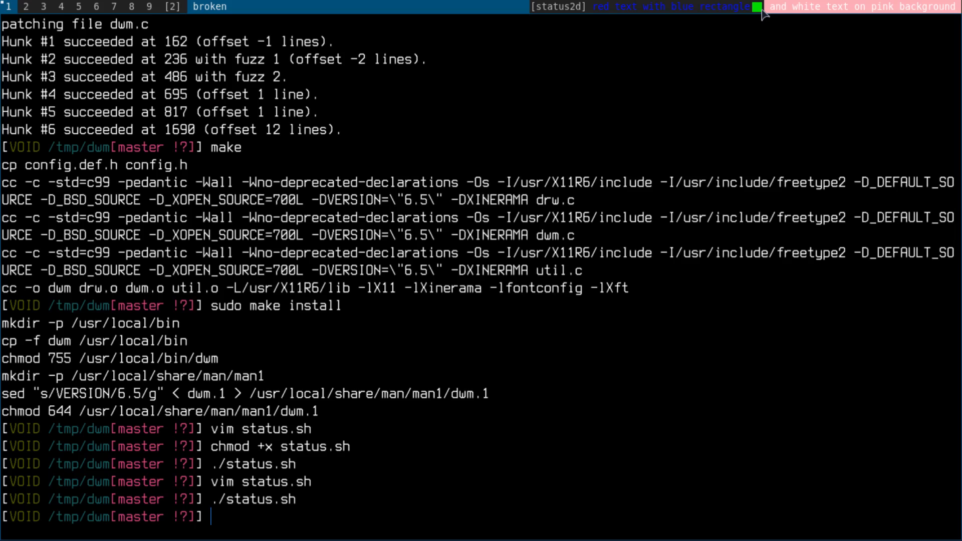
Step: Reopen status.sh in vim to review the blue-text, green-rectangle xsetroot line
{"action": "type", "text": "vim status.sh"}
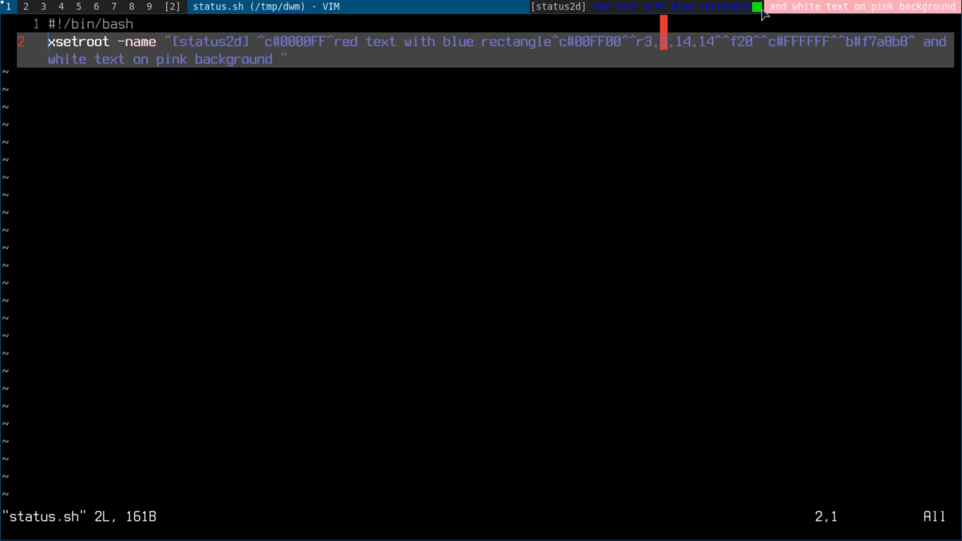
{"action": "mouse_move", "coordinate": [889, 6]}
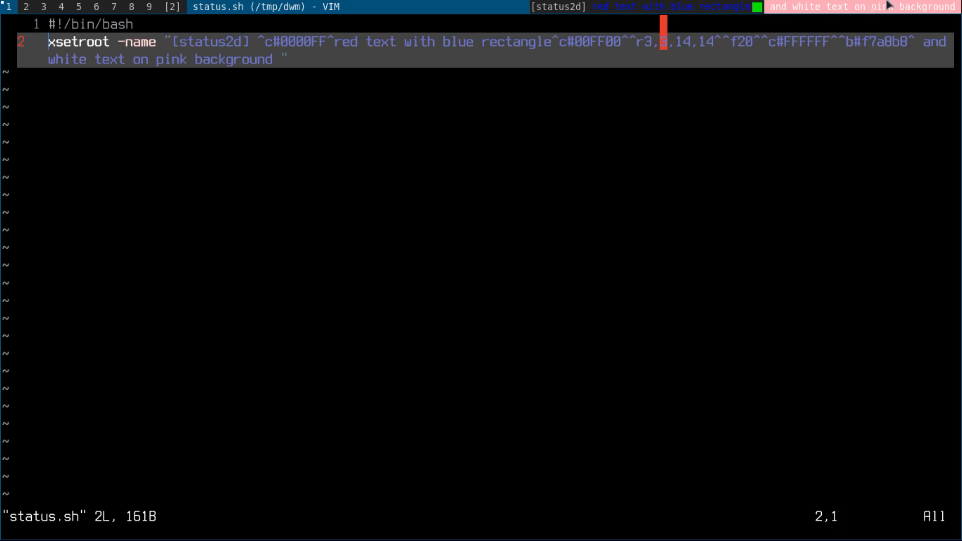
{"action": "mouse_move", "coordinate": [628, 25]}
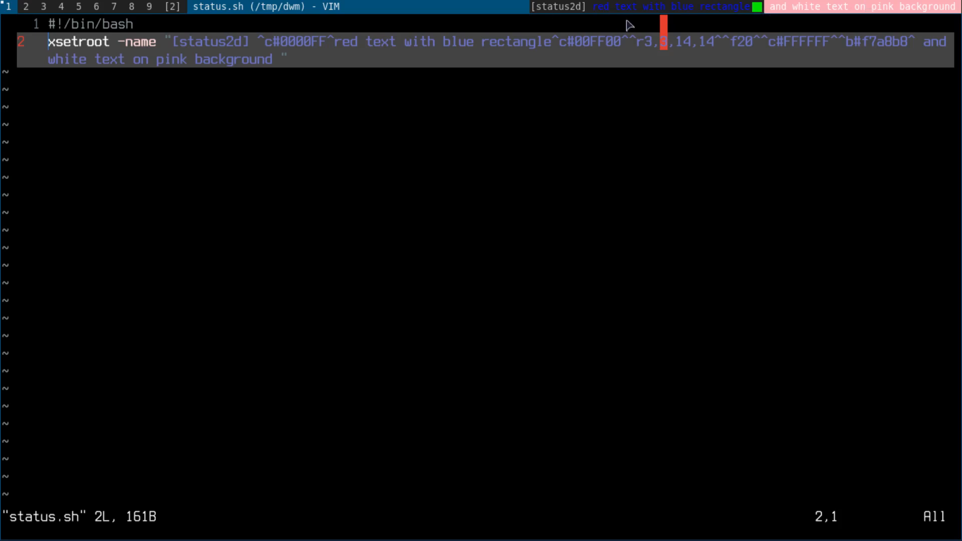
{"action": "mouse_move", "coordinate": [598, 16]}
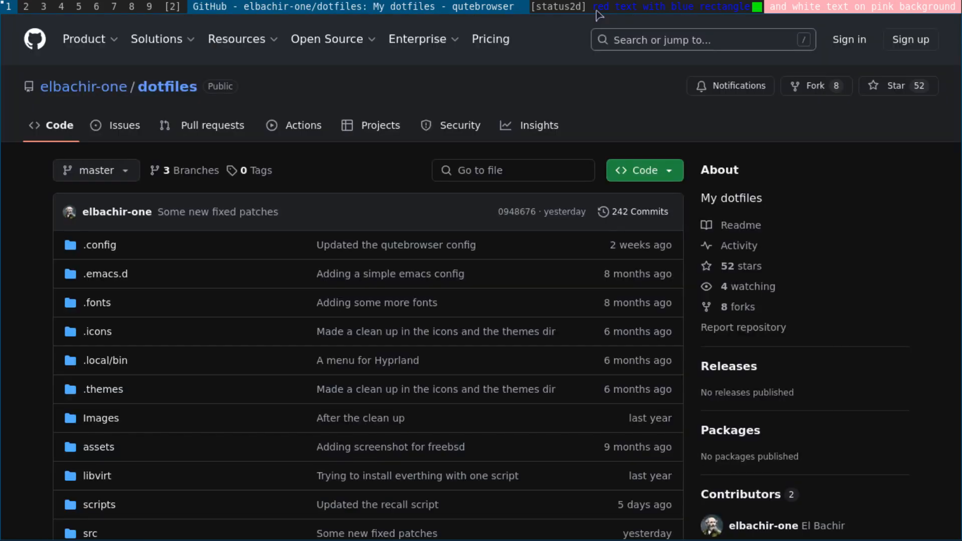
{"action": "mouse_move", "coordinate": [230, 278]}
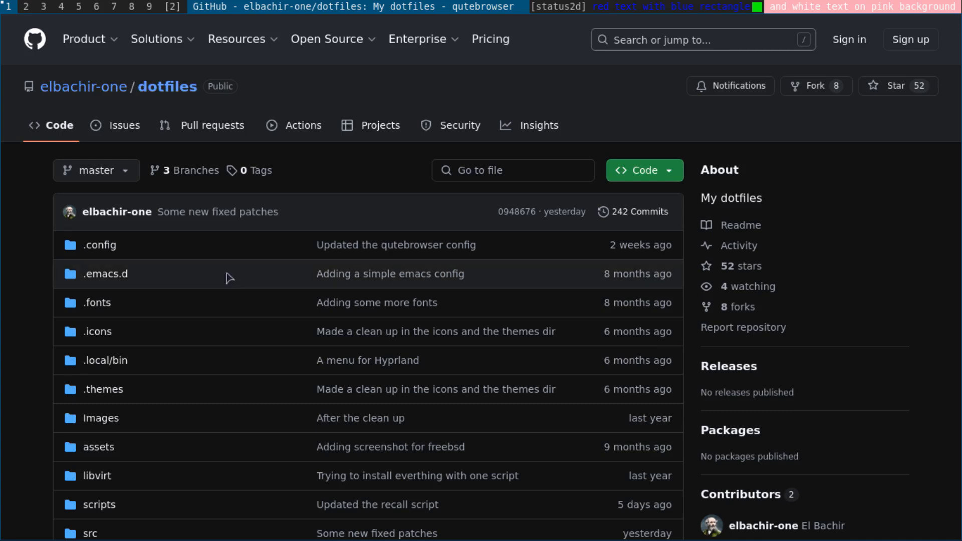
Step: Browse into src/dwm-fixed-patches in the elbachir-one/dotfiles repository to list the patch diffs
{"action": "scroll", "scroll_direction": "down", "scroll_amount": 3}
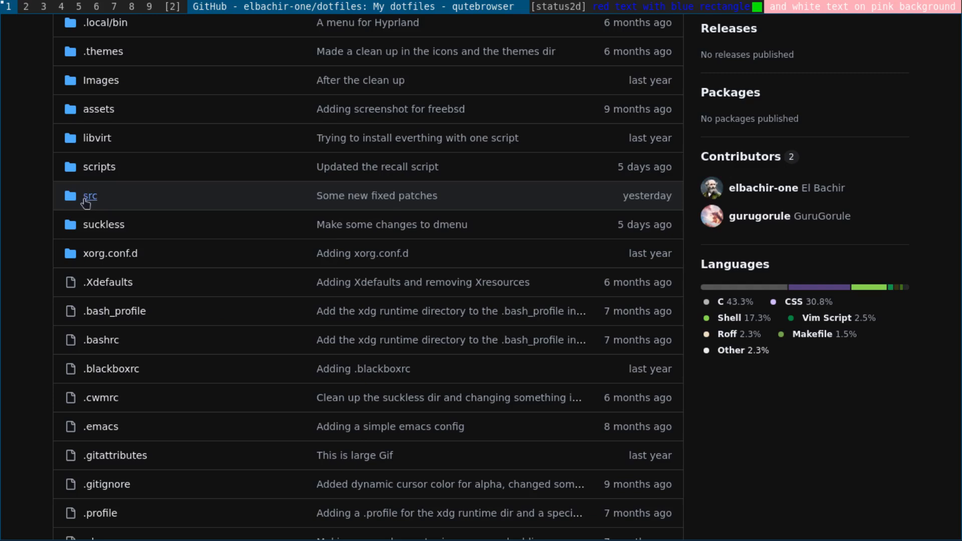
{"action": "left_click", "coordinate": [89, 196]}
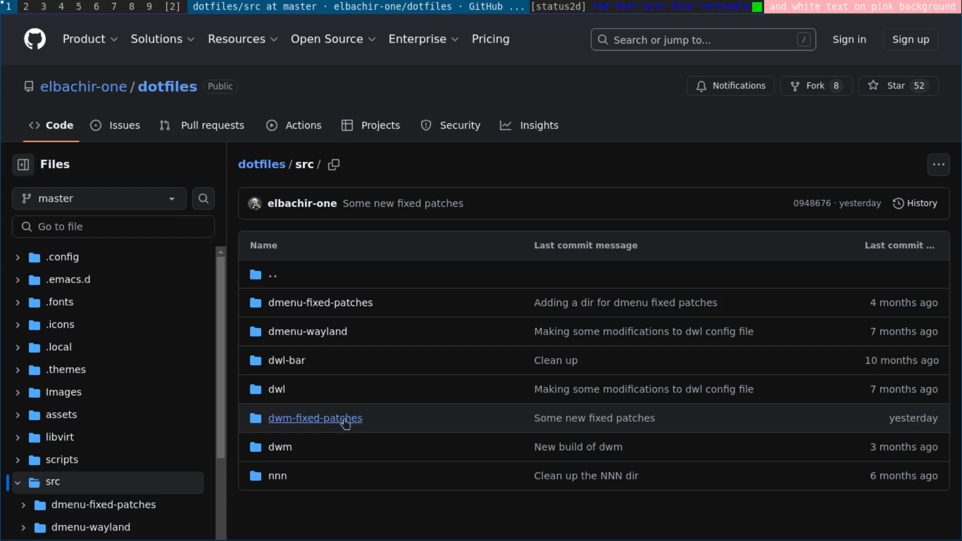
{"action": "left_click", "coordinate": [315, 418]}
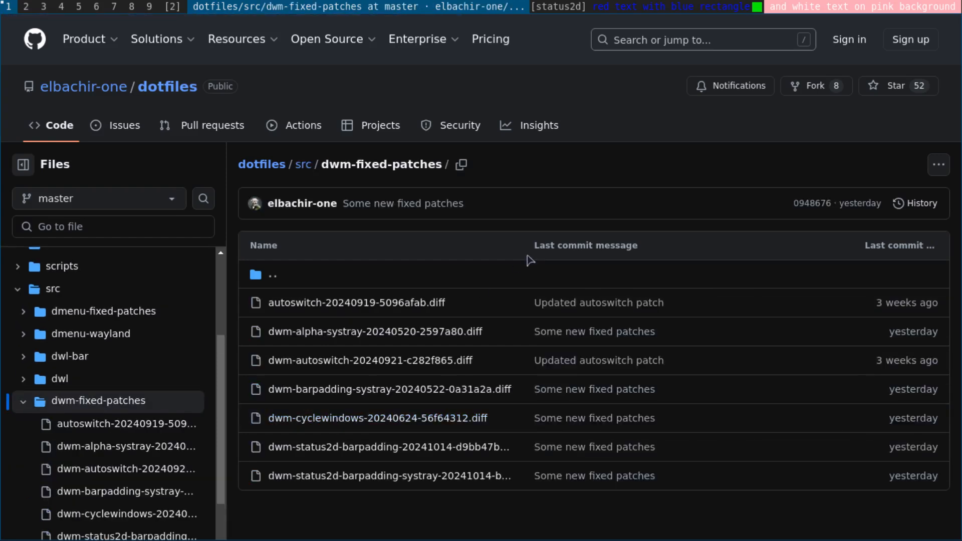
{"action": "mouse_move", "coordinate": [384, 389]}
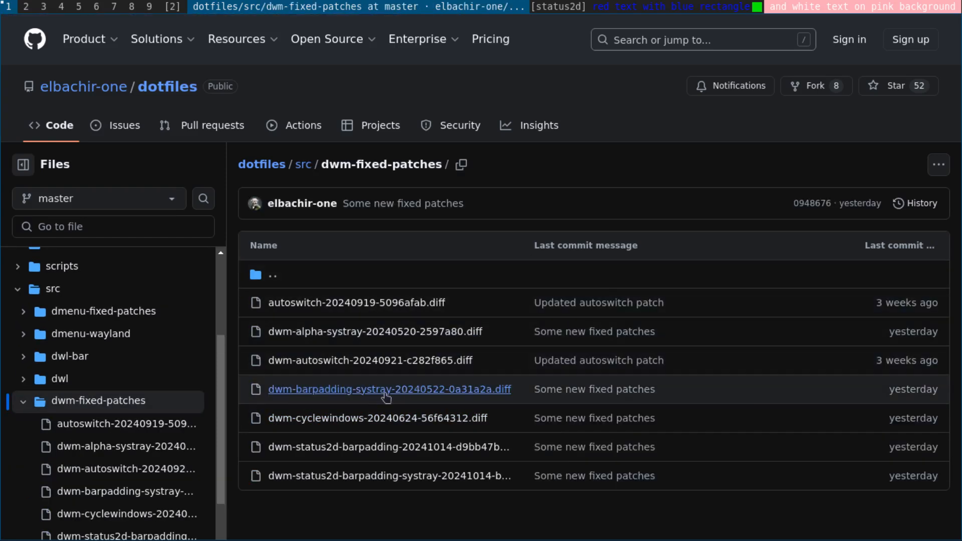
{"action": "mouse_move", "coordinate": [317, 447]}
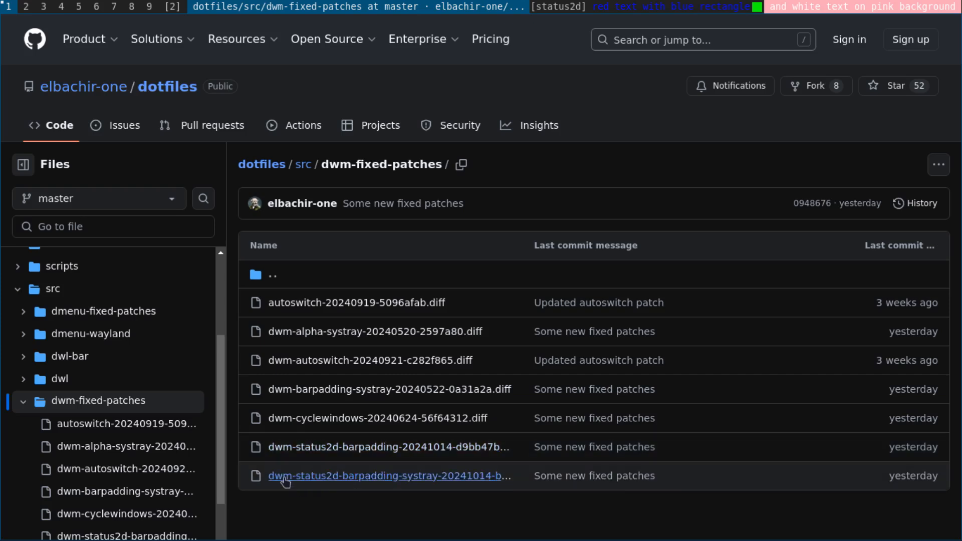
{"action": "mouse_move", "coordinate": [375, 484]}
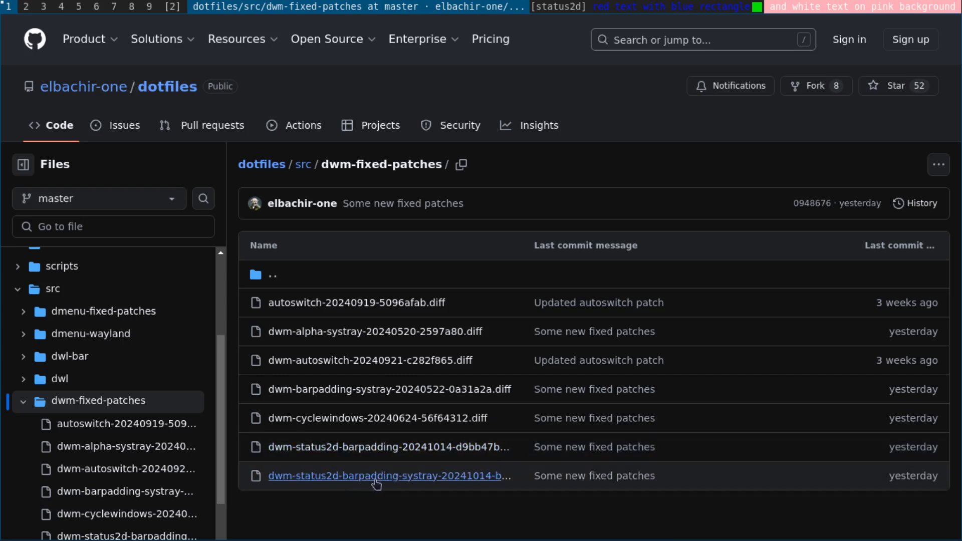
{"action": "mouse_move", "coordinate": [437, 481]}
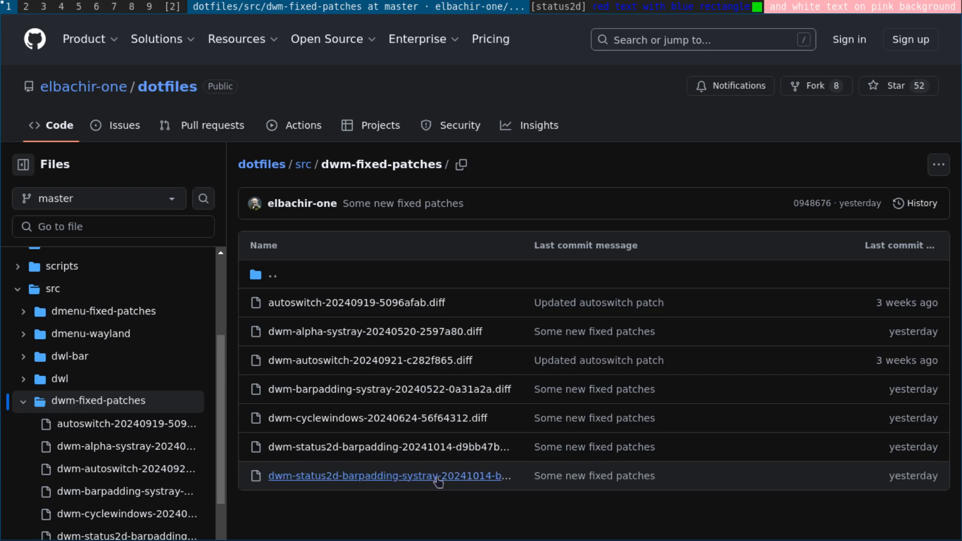
{"action": "mouse_move", "coordinate": [437, 475]}
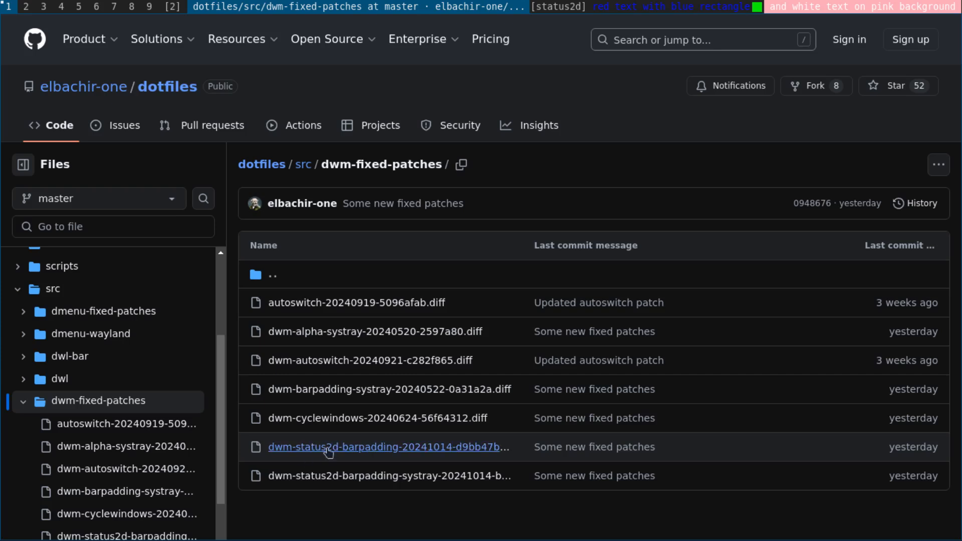
{"action": "mouse_move", "coordinate": [388, 446]}
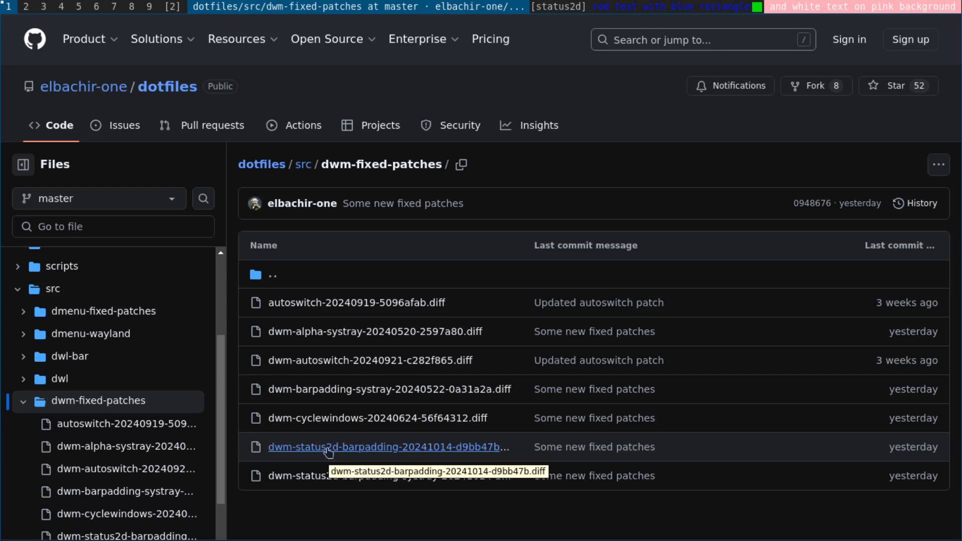
{"action": "mouse_move", "coordinate": [390, 476]}
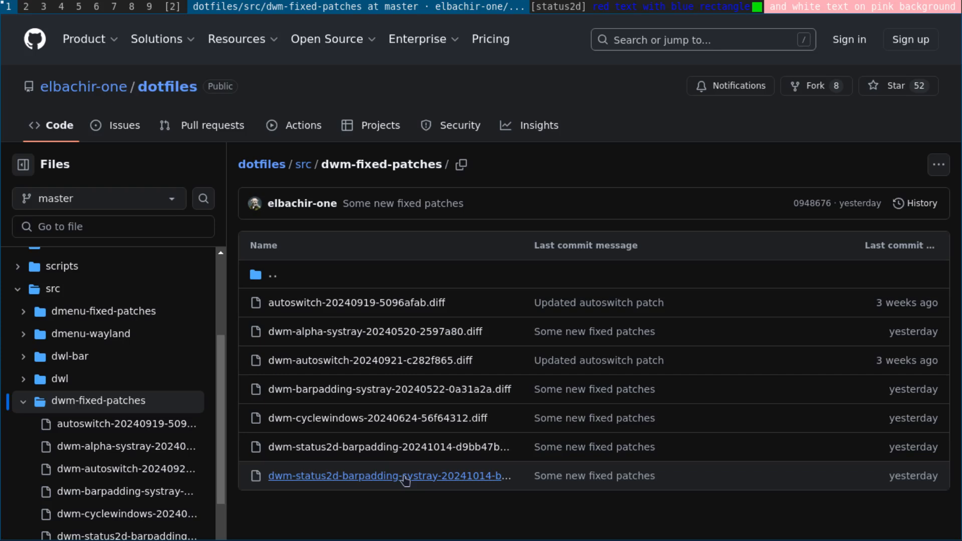
{"action": "mouse_move", "coordinate": [393, 476]}
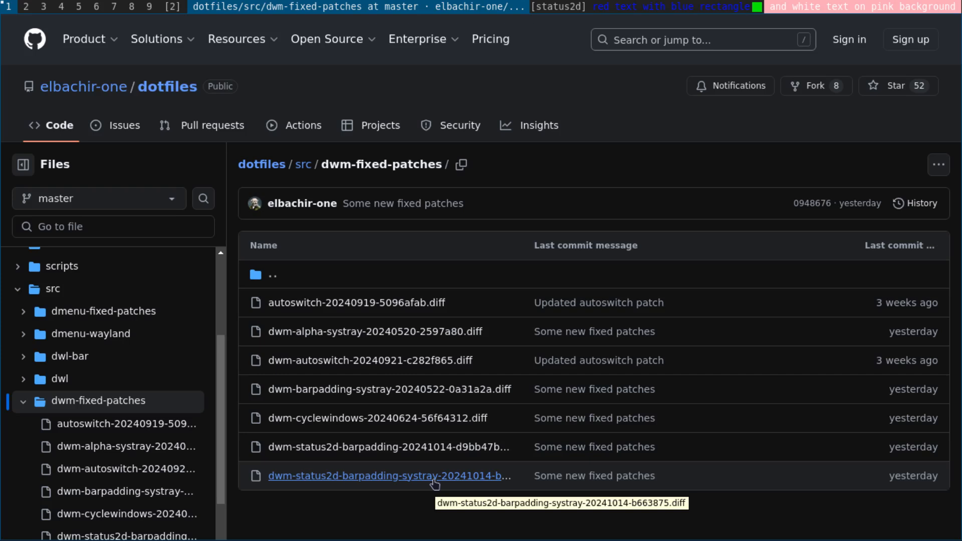
{"action": "mouse_move", "coordinate": [433, 484]}
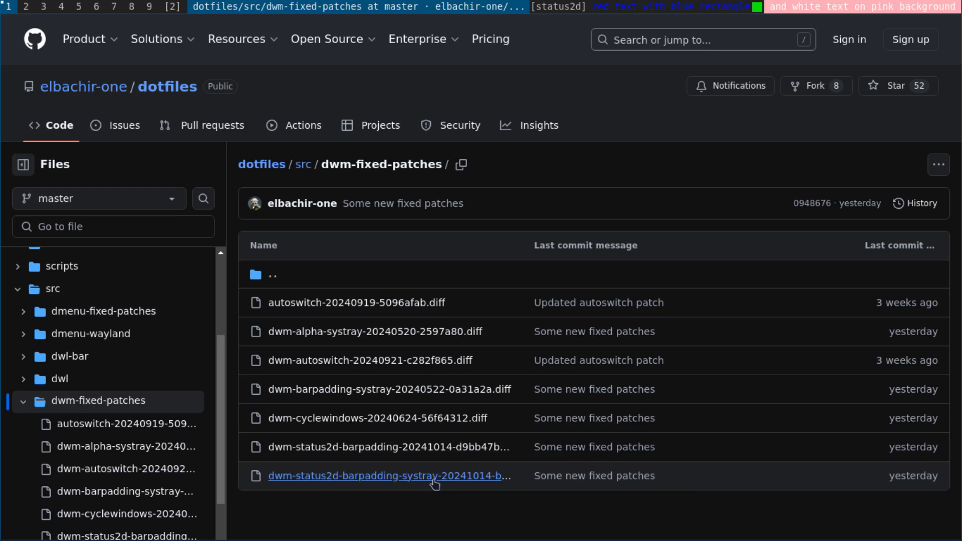